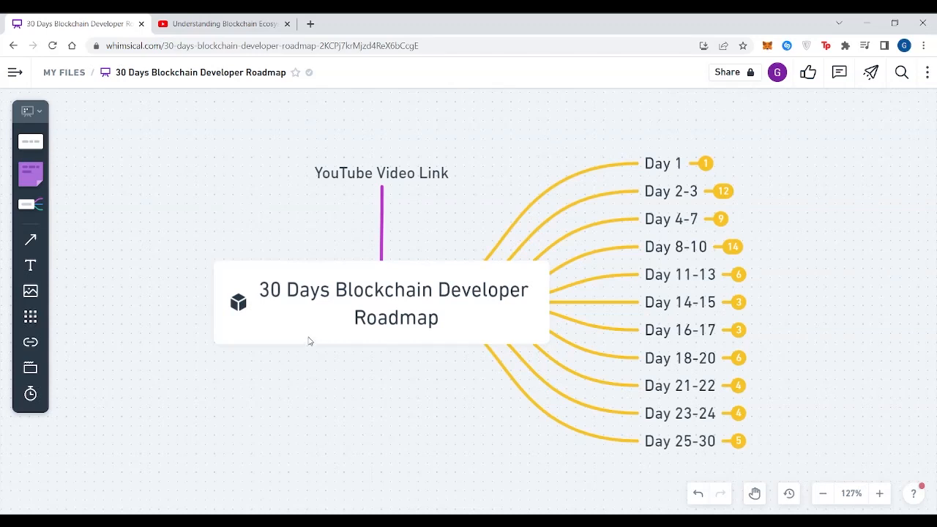
mouse_move(318, 302)
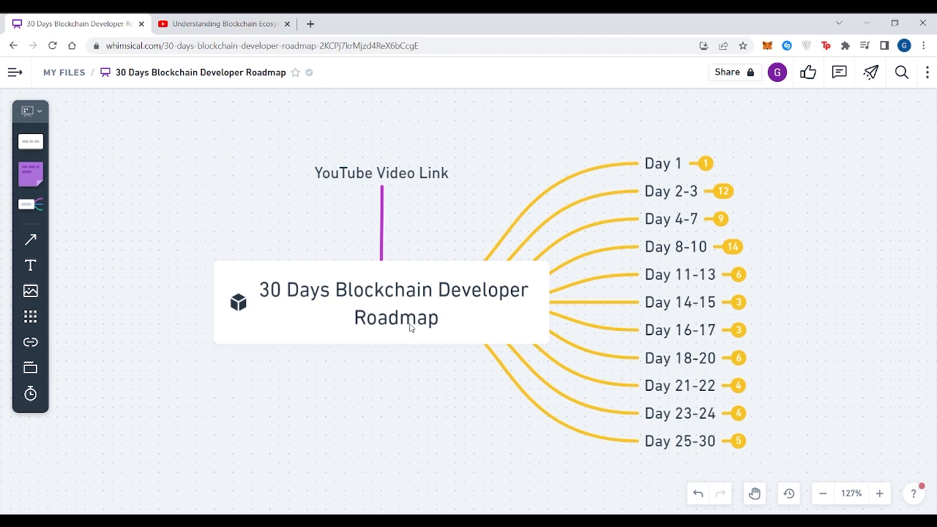
mouse_move(367, 342)
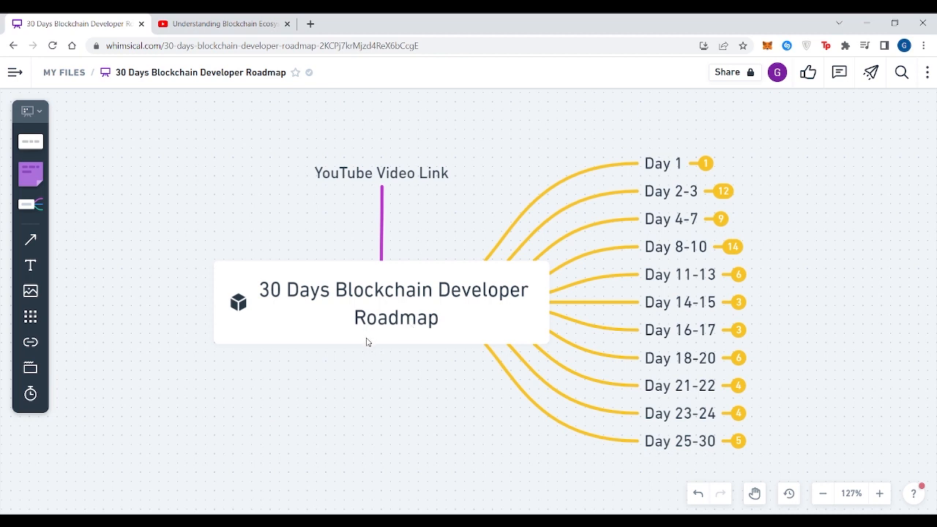
- Expand the Day 1 branch to reveal Basics of Blockchain: What, Why, How, Pros and Cons
left_click(293, 45)
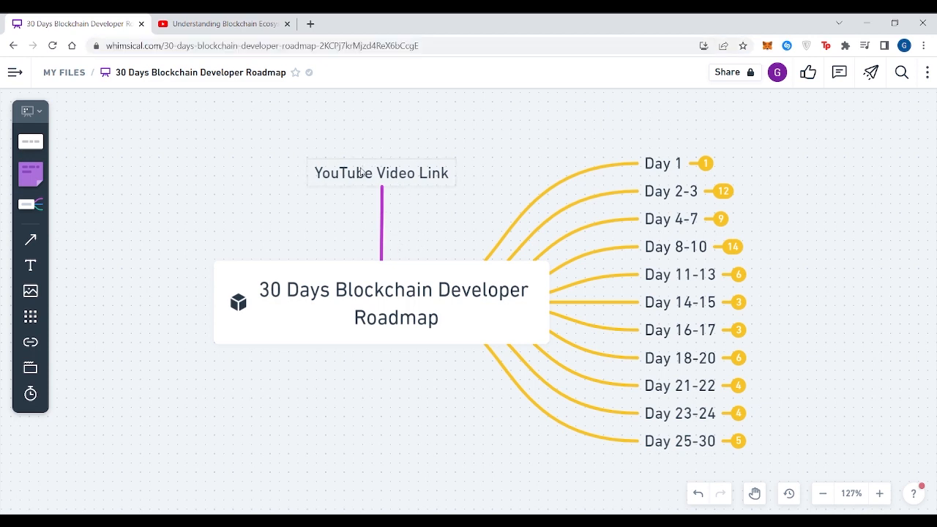
mouse_move(389, 175)
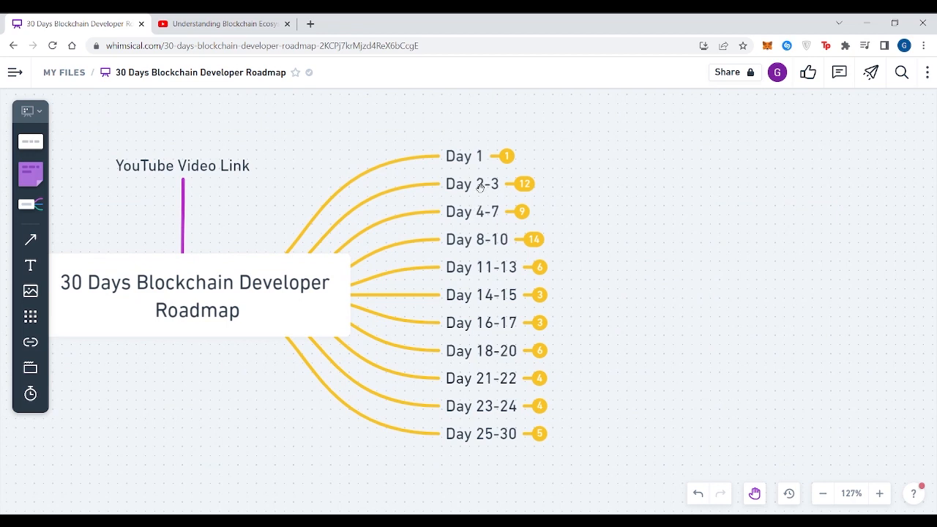
mouse_move(525, 207)
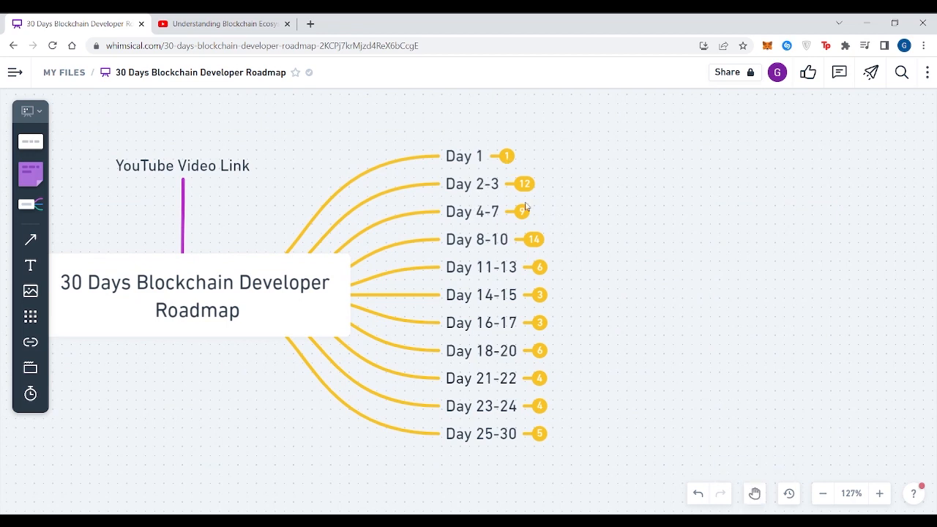
left_click(506, 155)
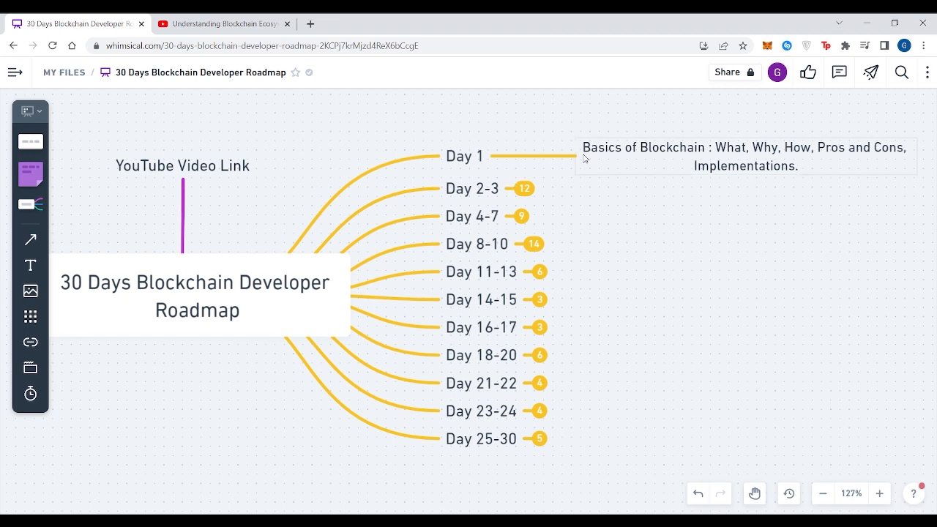
mouse_move(623, 154)
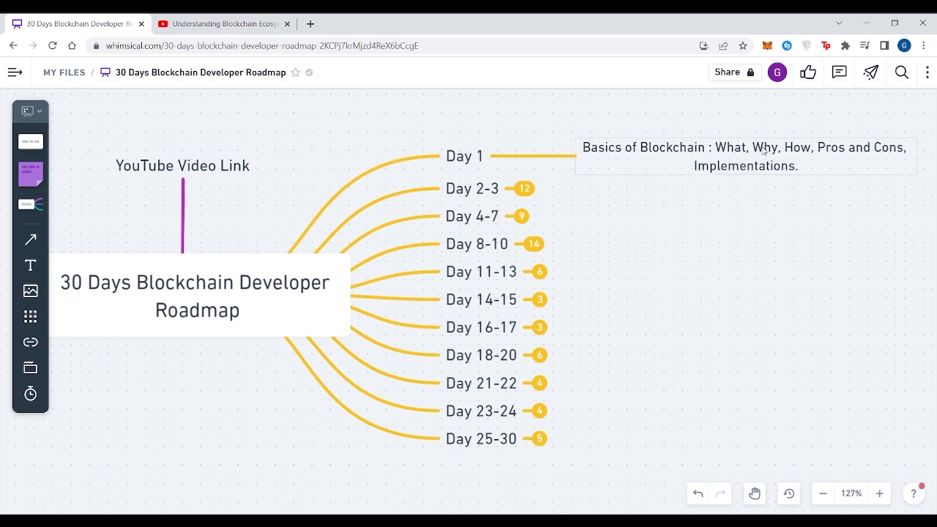
mouse_move(767, 150)
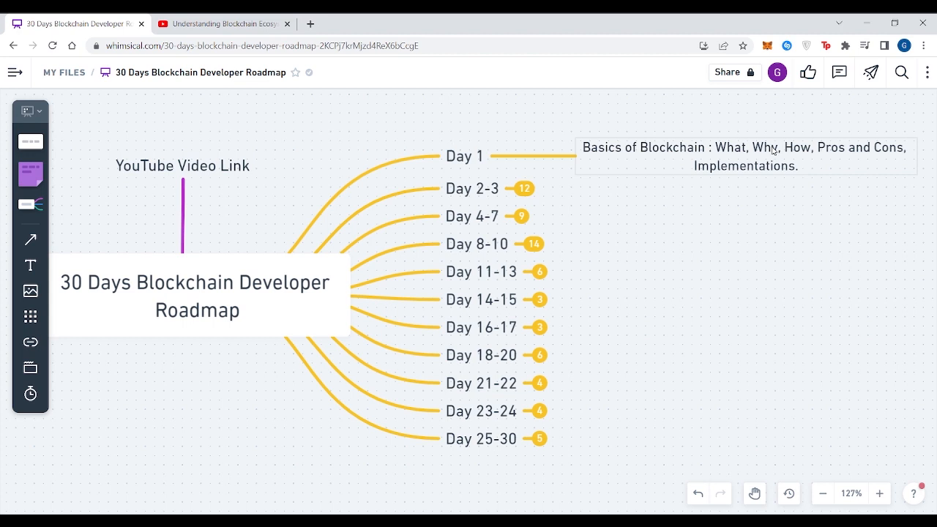
mouse_move(840, 157)
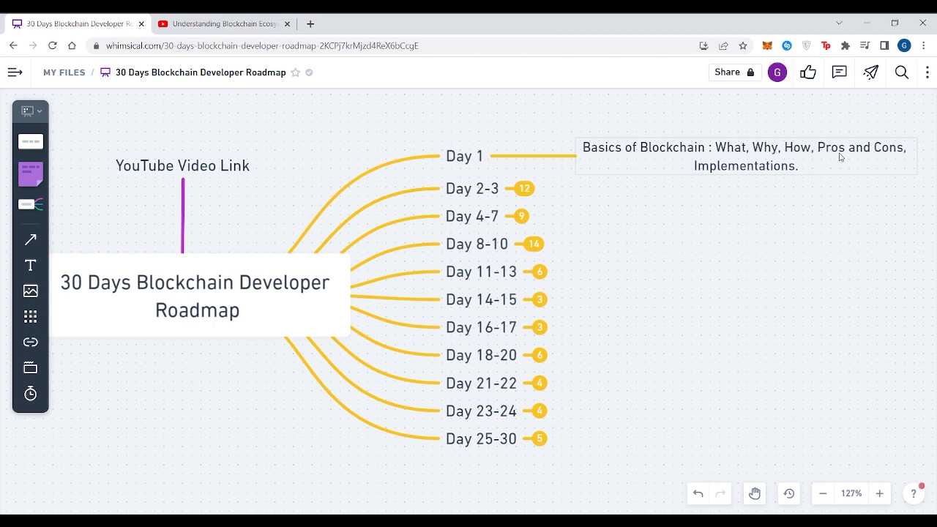
mouse_move(743, 168)
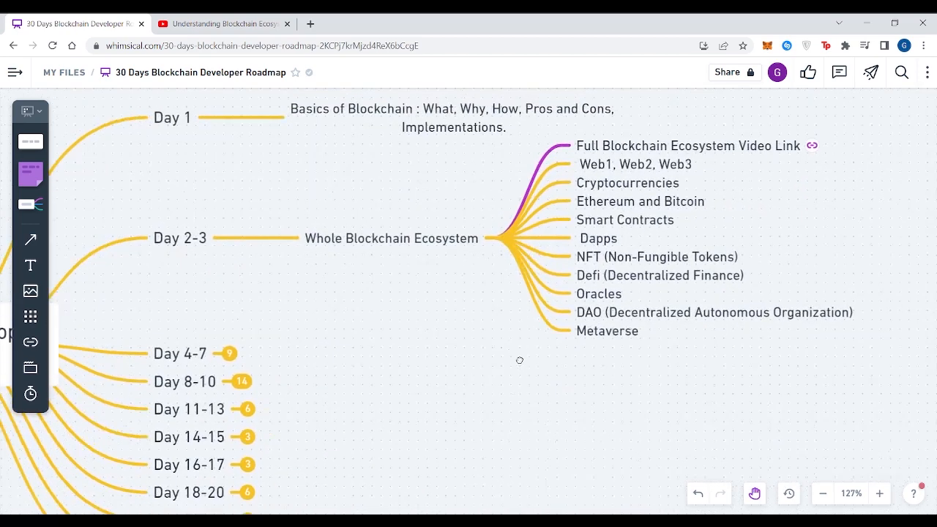
scroll("down", 3)
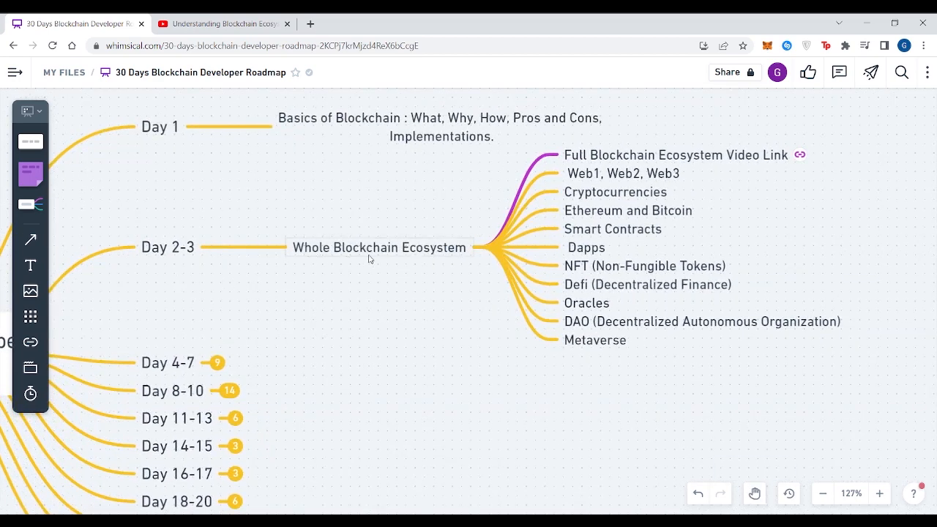
mouse_move(438, 256)
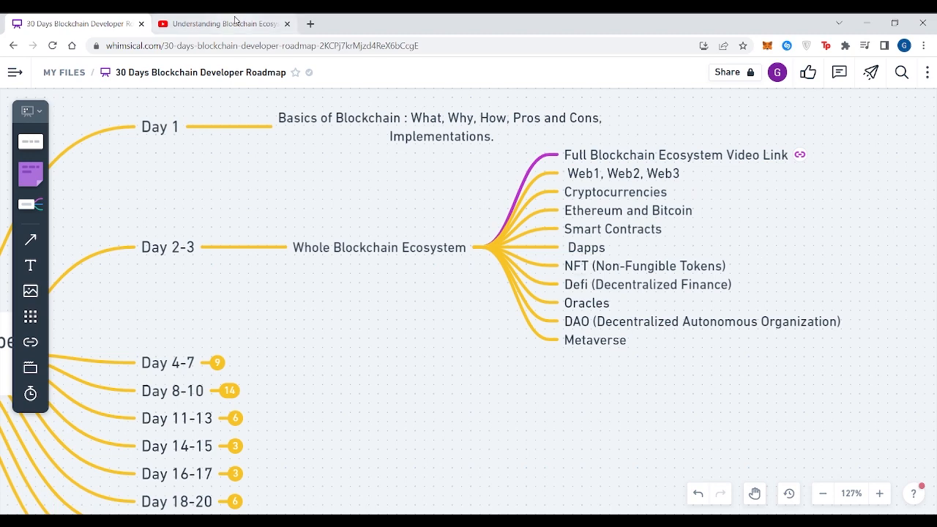
left_click(219, 23)
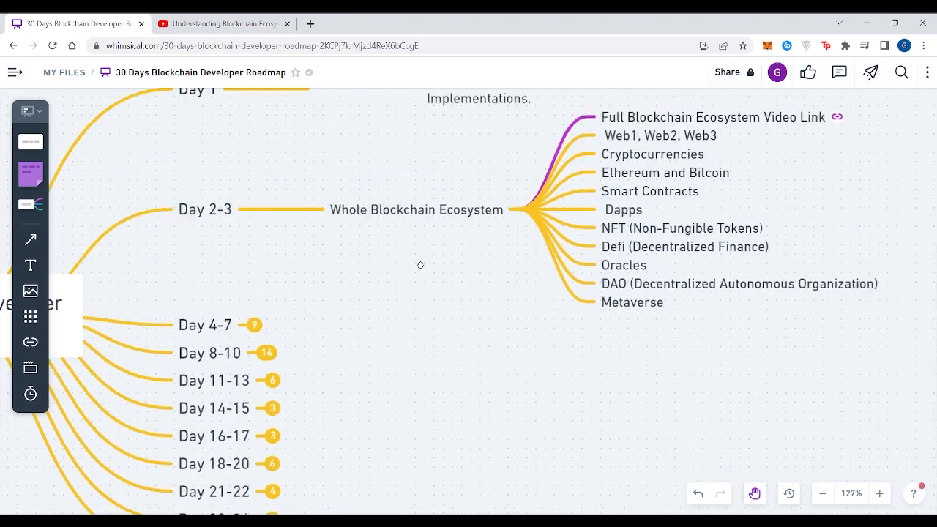
scroll("down", 3)
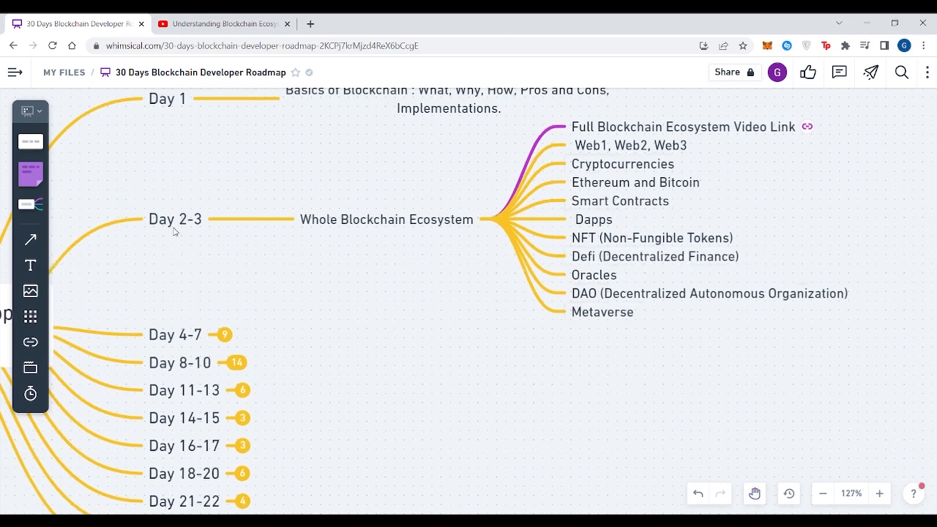
mouse_move(221, 288)
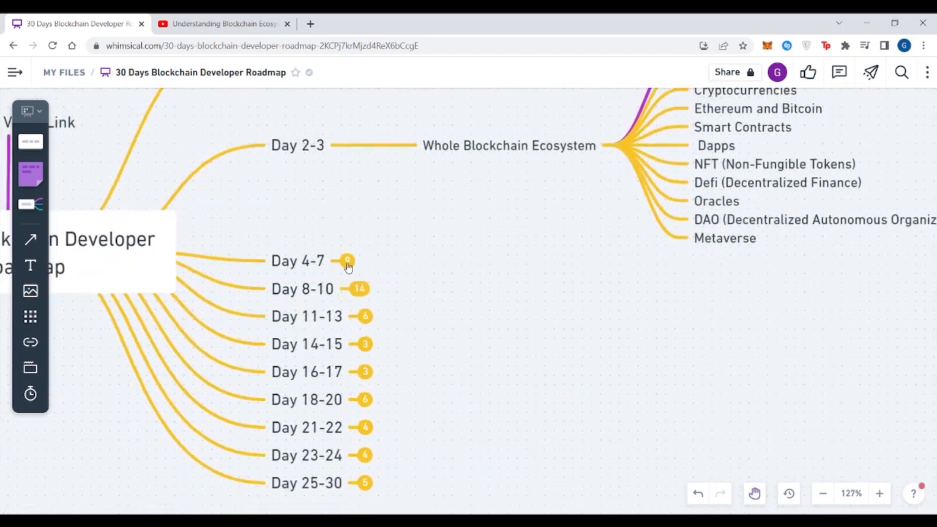
- Expand Day 4-7 to show Deeper Concepts of Blockchains and Non-Dev Background, briefly checking the YouTube tab
left_click(358, 261)
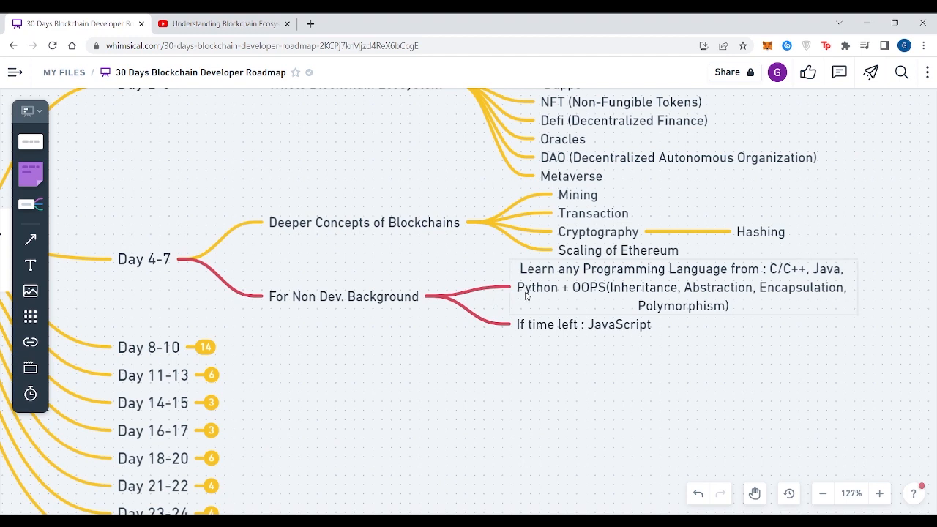
mouse_move(597, 291)
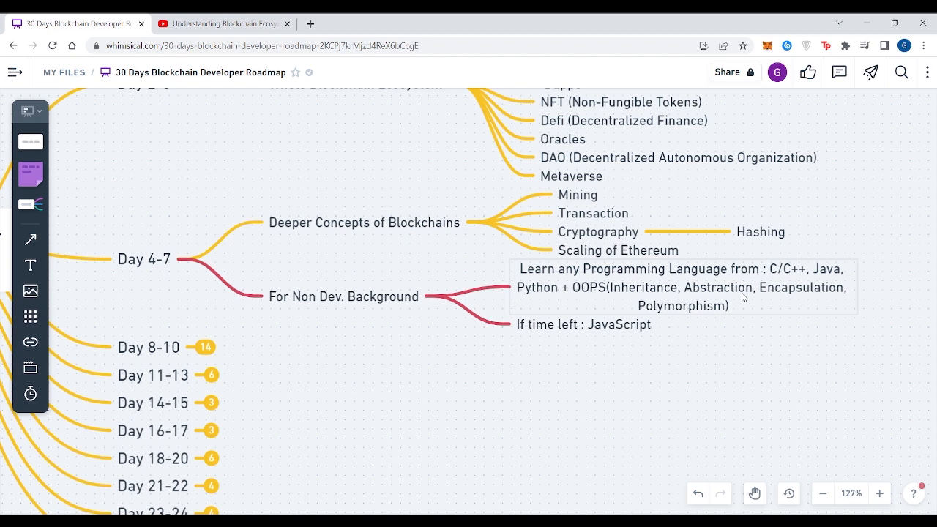
mouse_move(583, 298)
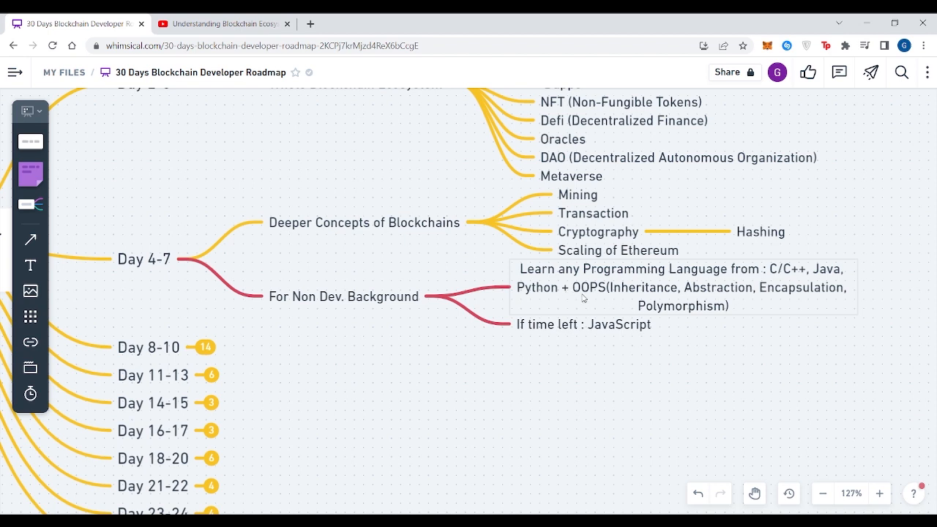
mouse_move(611, 295)
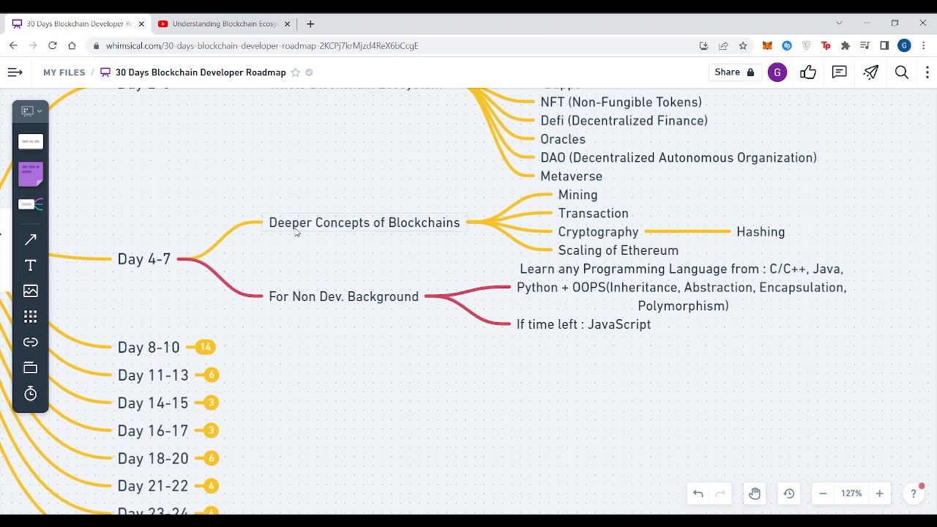
mouse_move(593, 213)
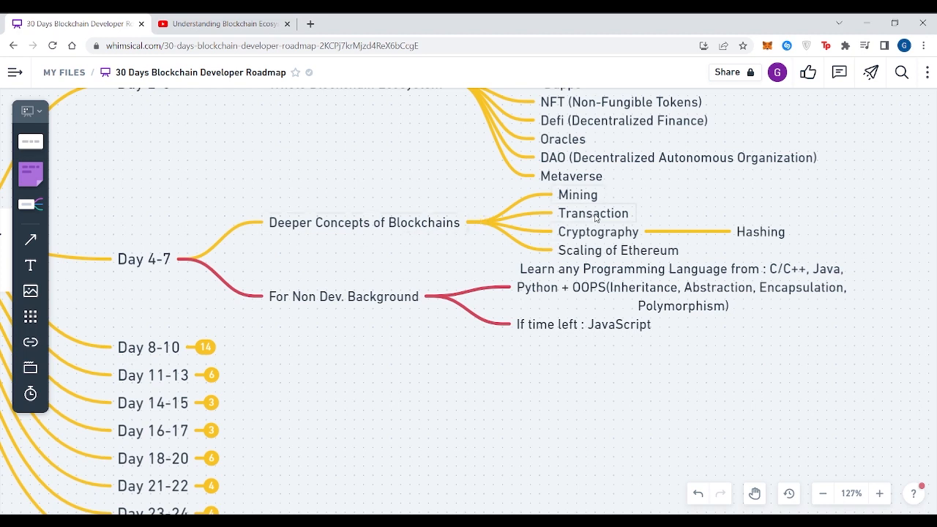
mouse_move(626, 236)
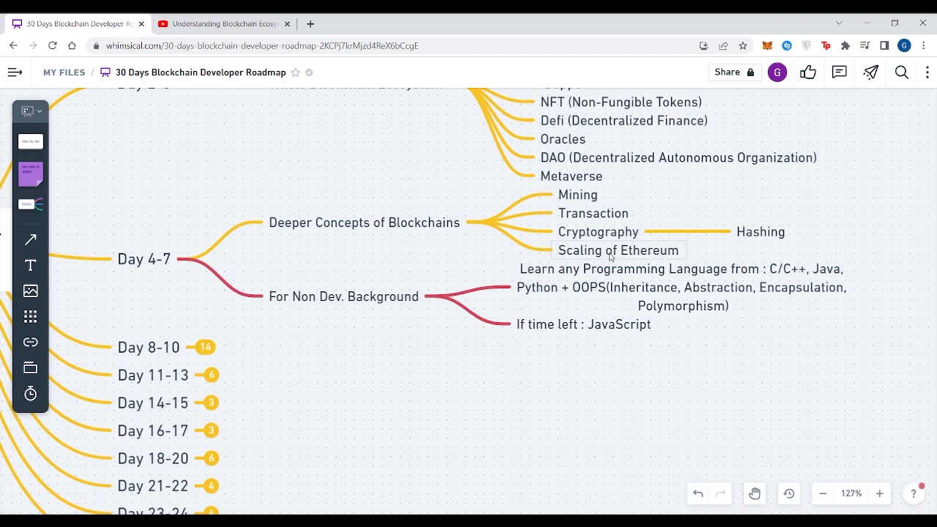
left_click(223, 23)
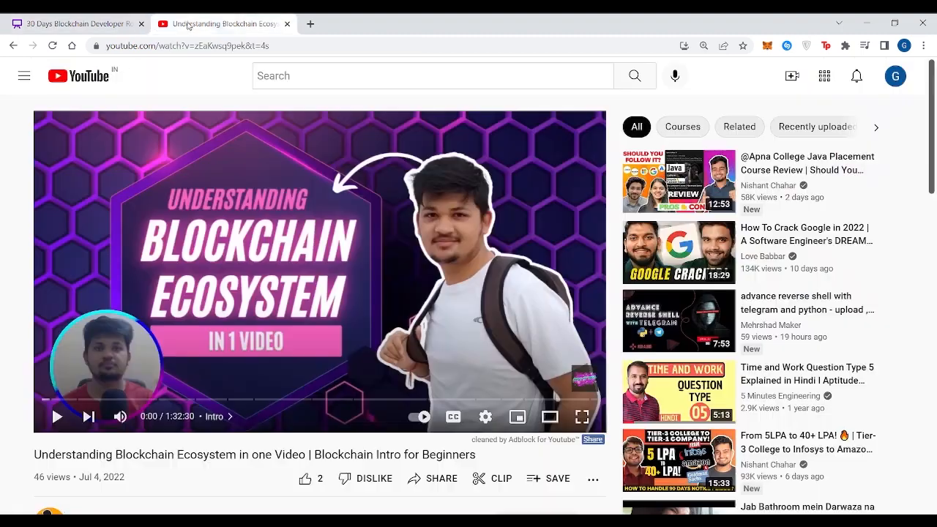
left_click(74, 23)
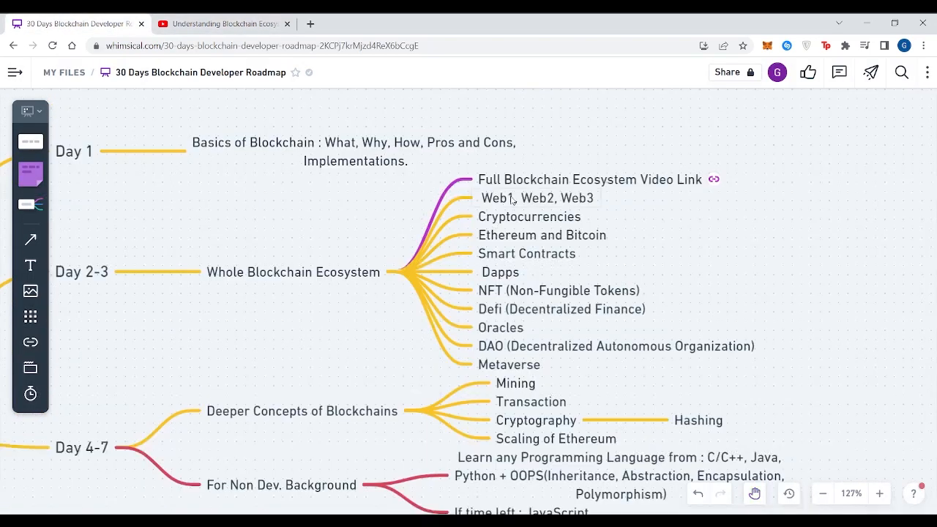
mouse_move(315, 442)
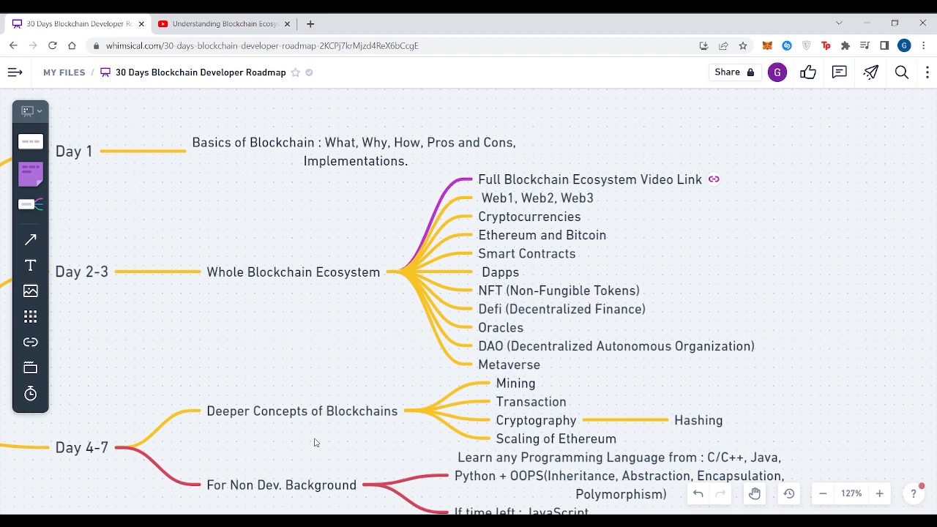
mouse_move(257, 445)
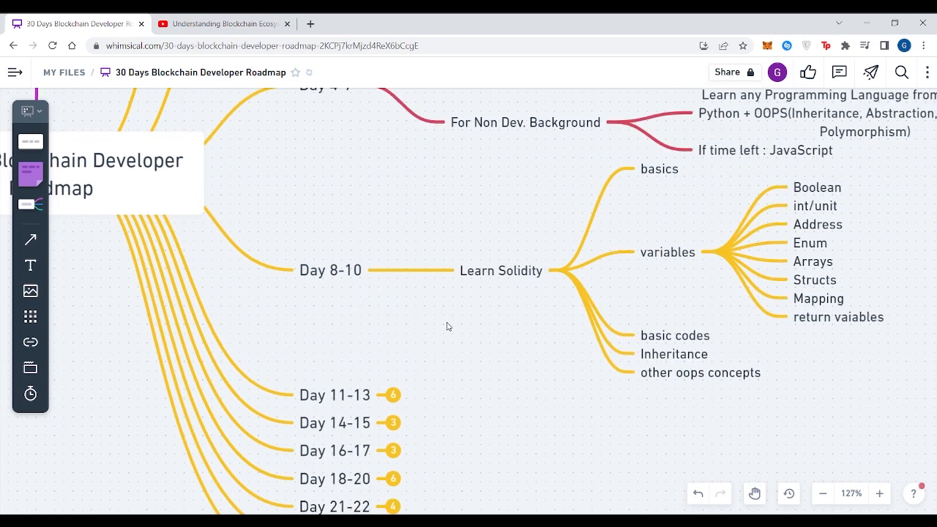
mouse_move(490, 377)
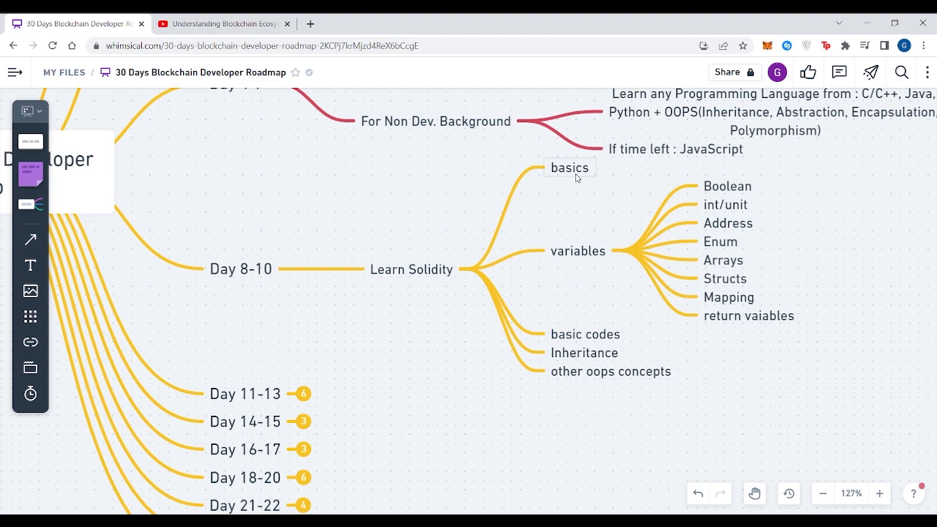
mouse_move(578, 251)
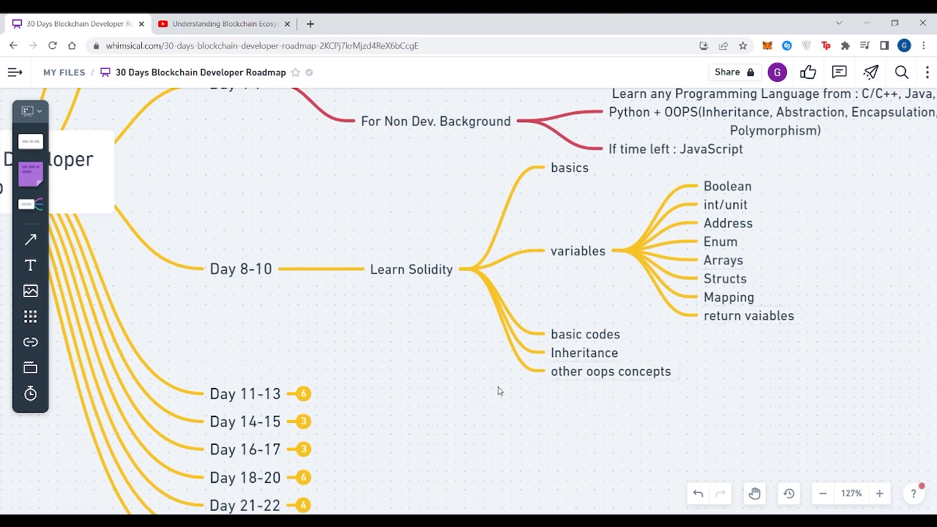
mouse_move(677, 323)
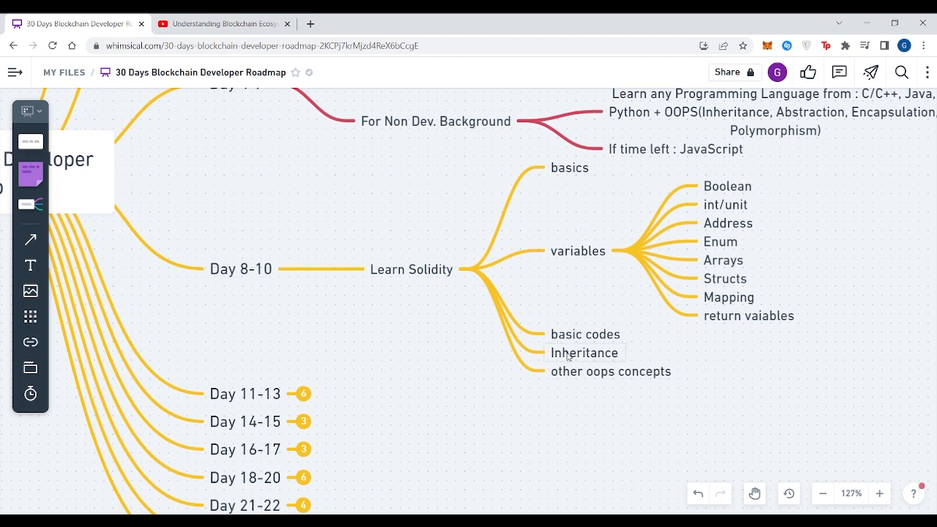
mouse_move(663, 382)
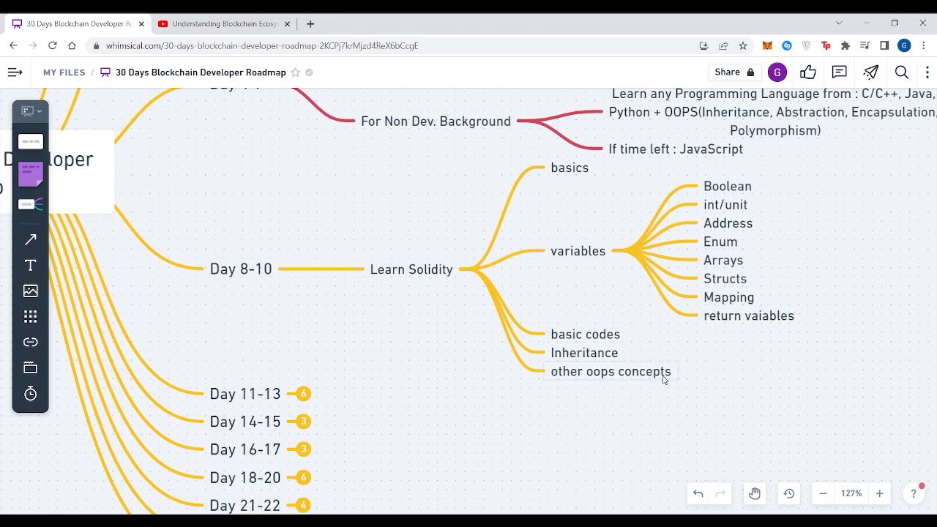
mouse_move(416, 359)
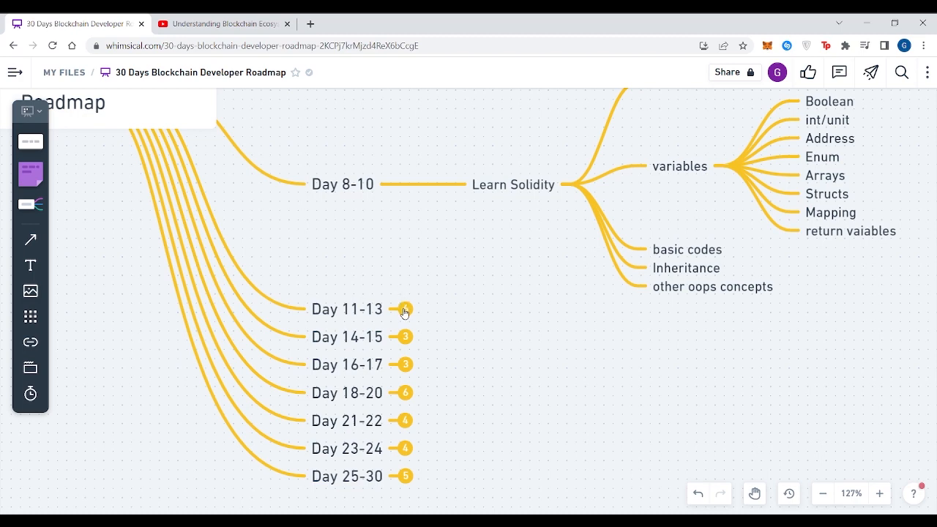
mouse_move(405, 312)
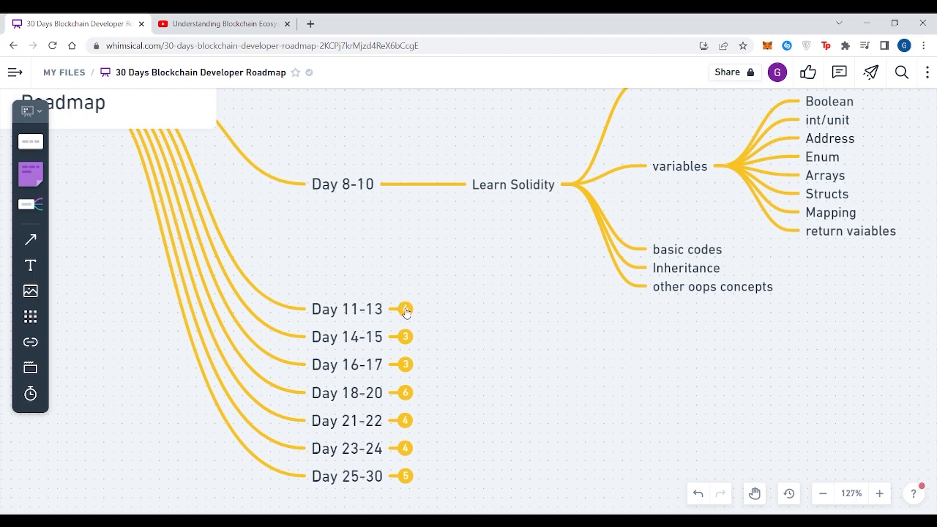
- Expand Day 11-13 to list its five Solidity Project contracts
left_click(404, 309)
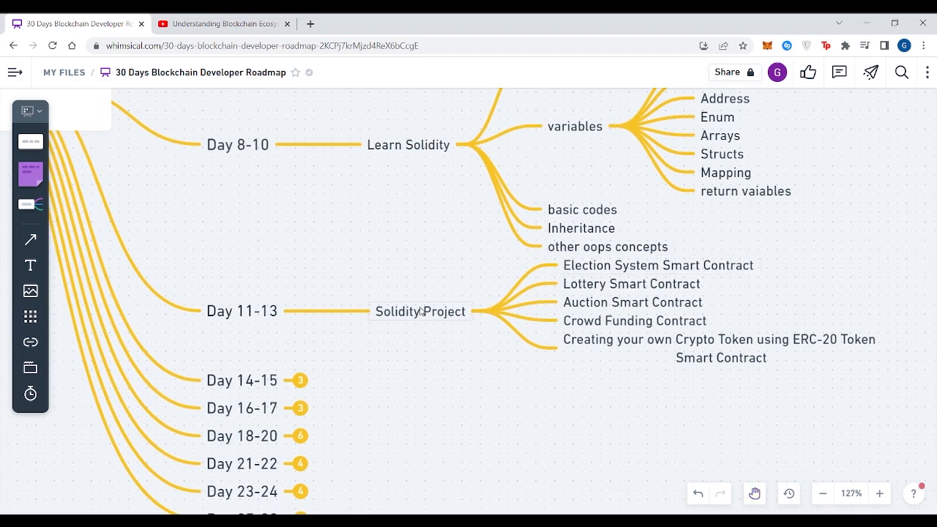
mouse_move(449, 317)
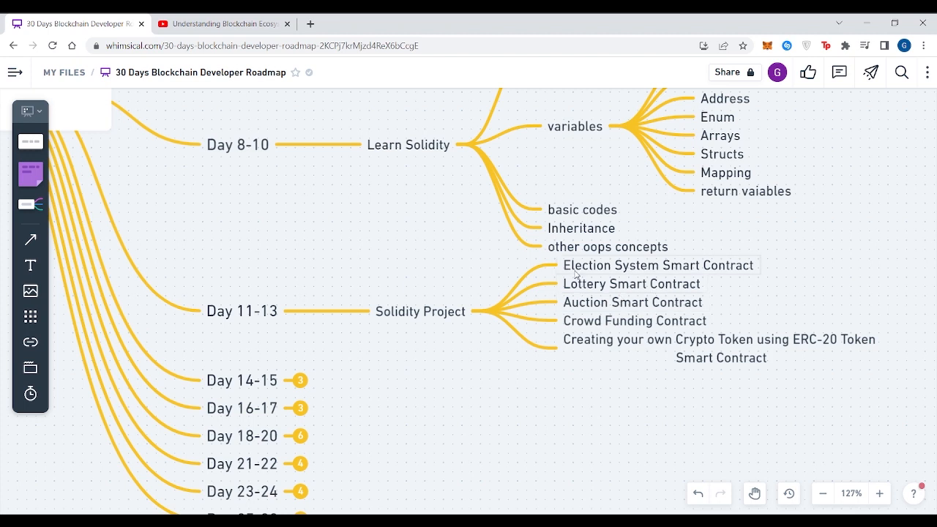
mouse_move(612, 275)
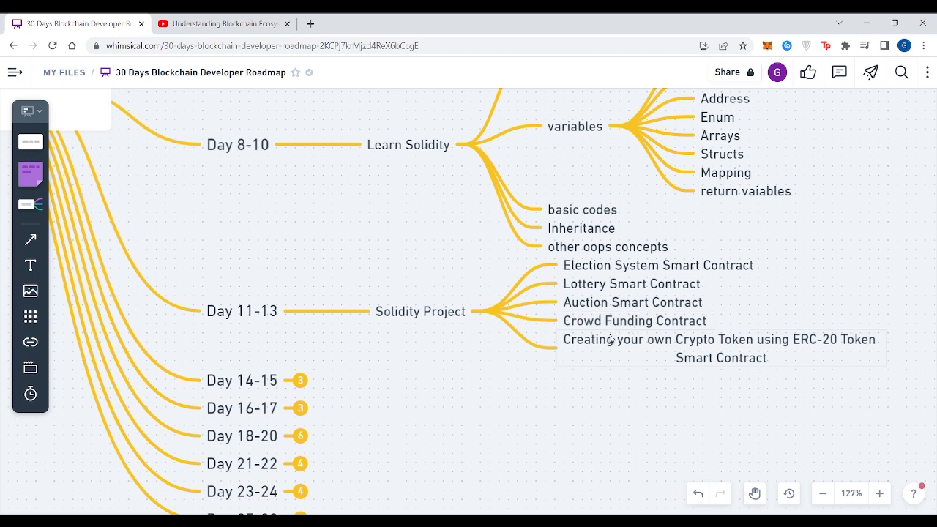
mouse_move(594, 350)
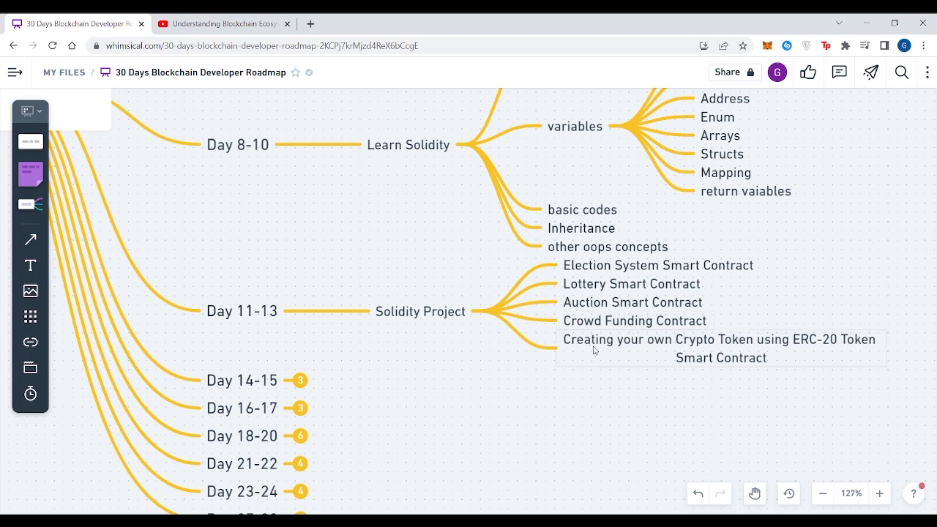
mouse_move(783, 352)
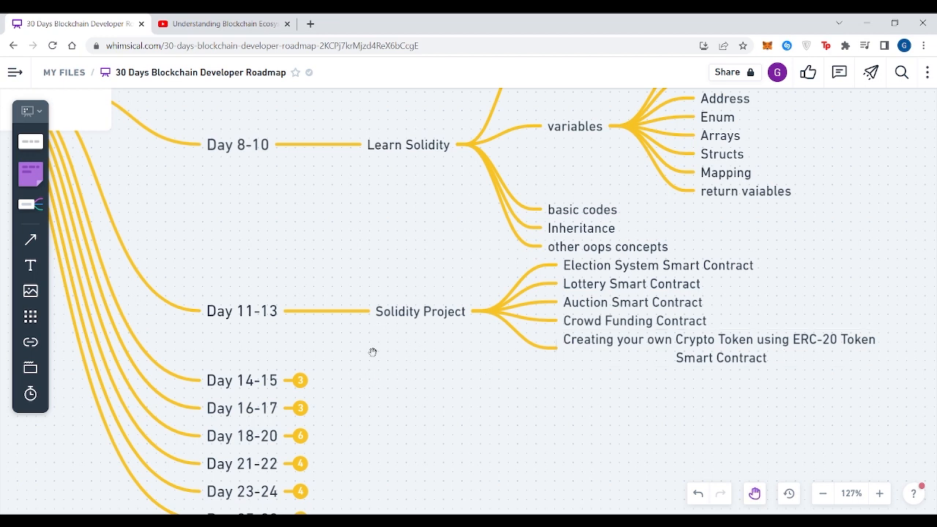
left_click(241, 310)
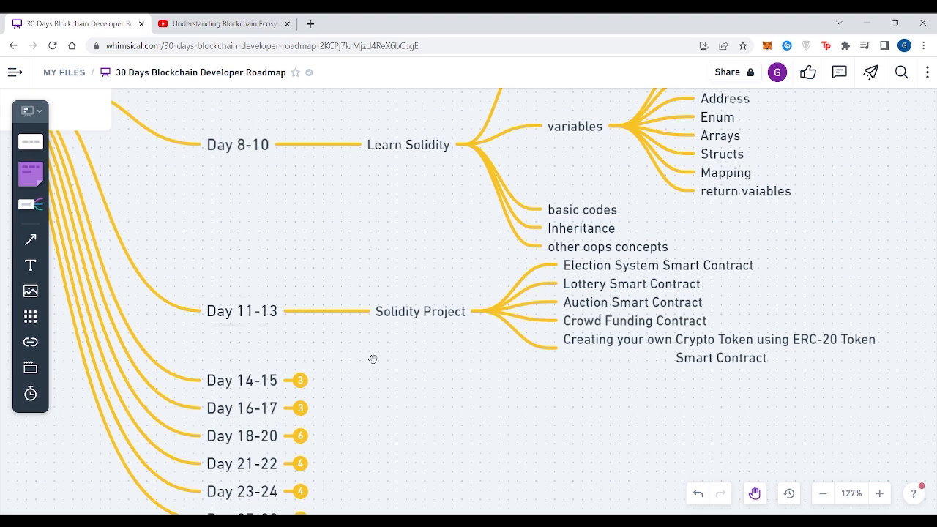
scroll("down", 3)
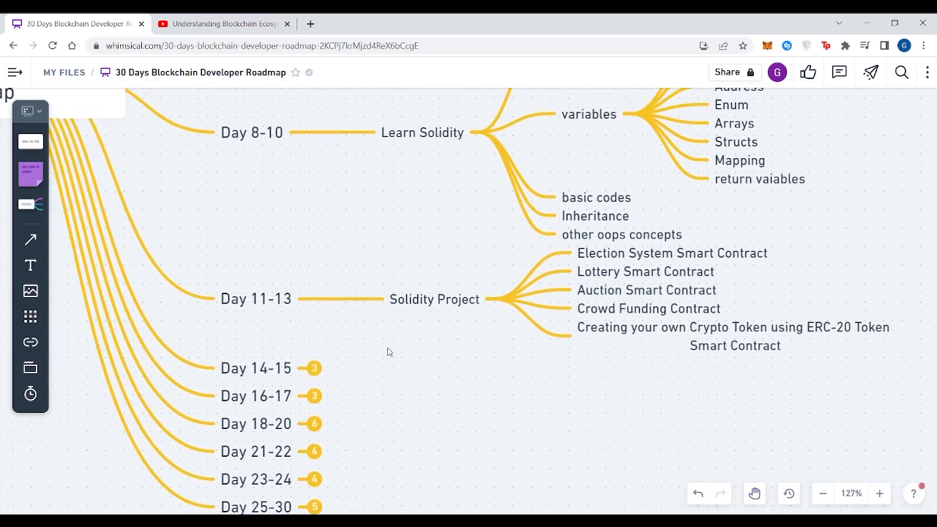
mouse_move(244, 148)
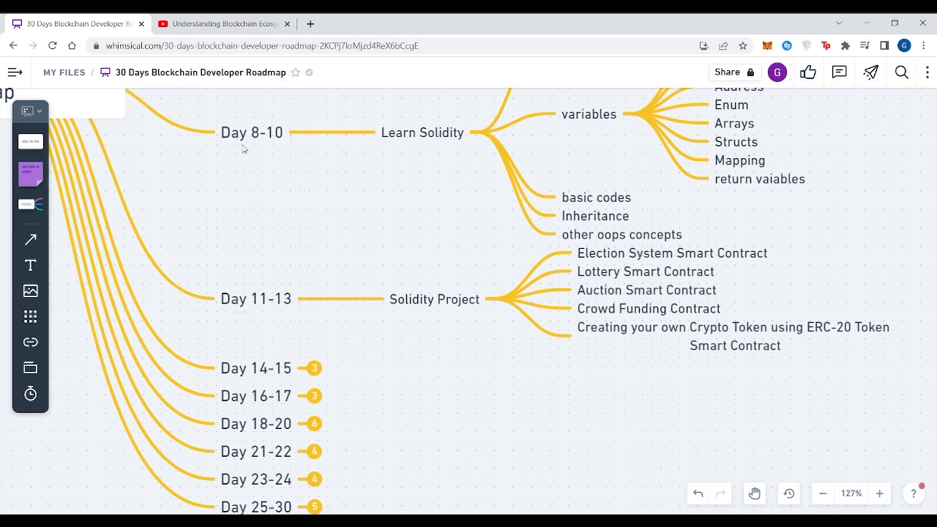
mouse_move(262, 178)
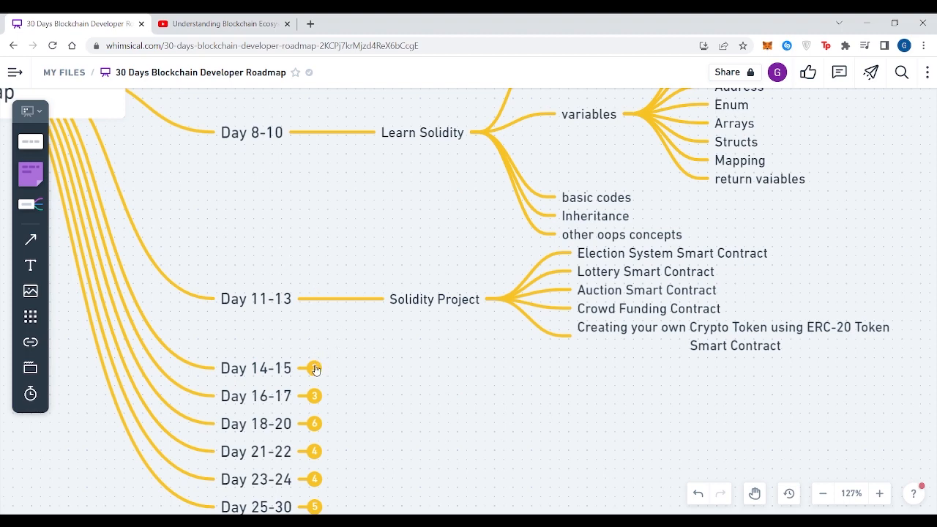
- Expand Day 14-15 to show Revise Full Solidity and HTML, CSS, JavaScript (Basics)
left_click(314, 368)
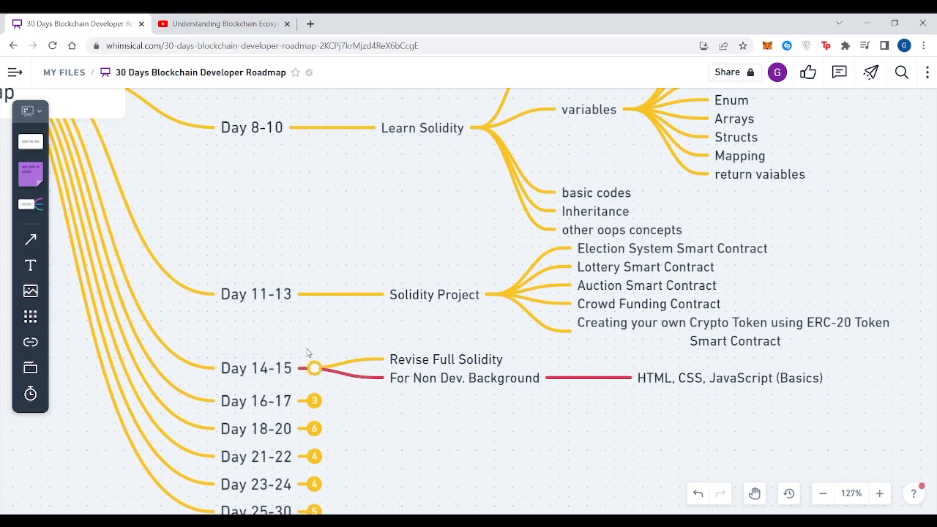
left_click(256, 369)
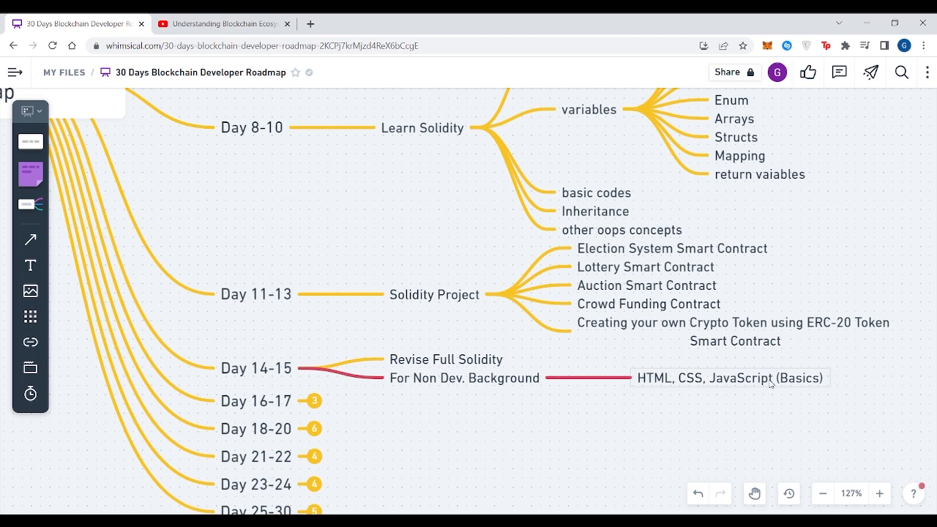
mouse_move(692, 381)
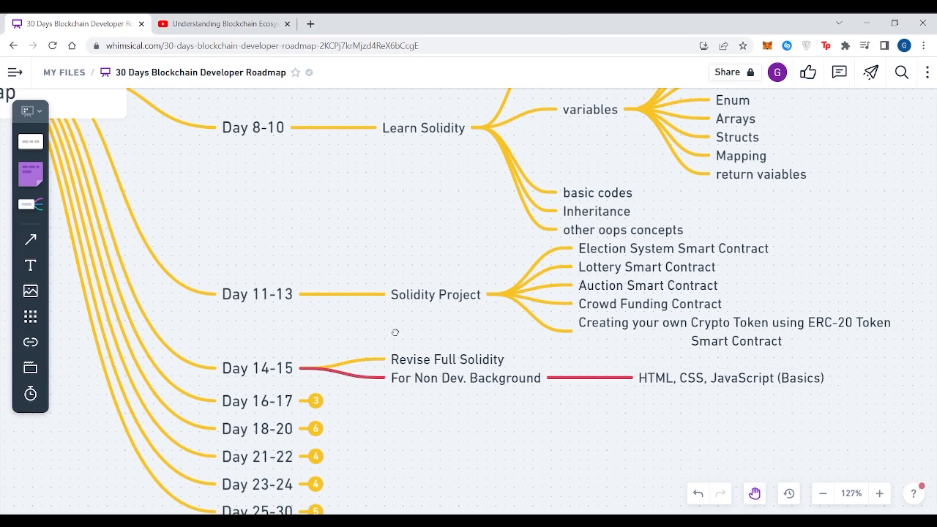
- Turn off Pan mode and expand Day 16-17 into Web3.js, Browser-Smart contract interaction and Metamask Integration
scroll("down", 3)
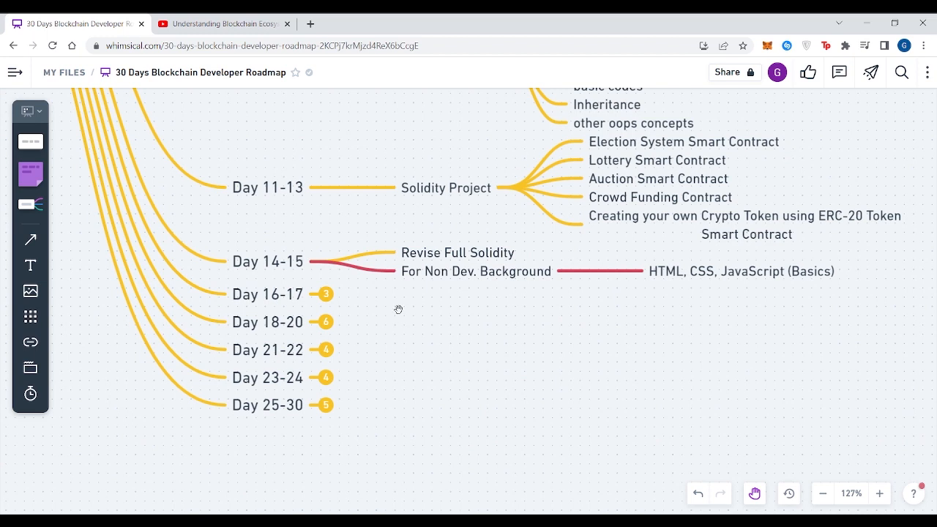
mouse_move(324, 294)
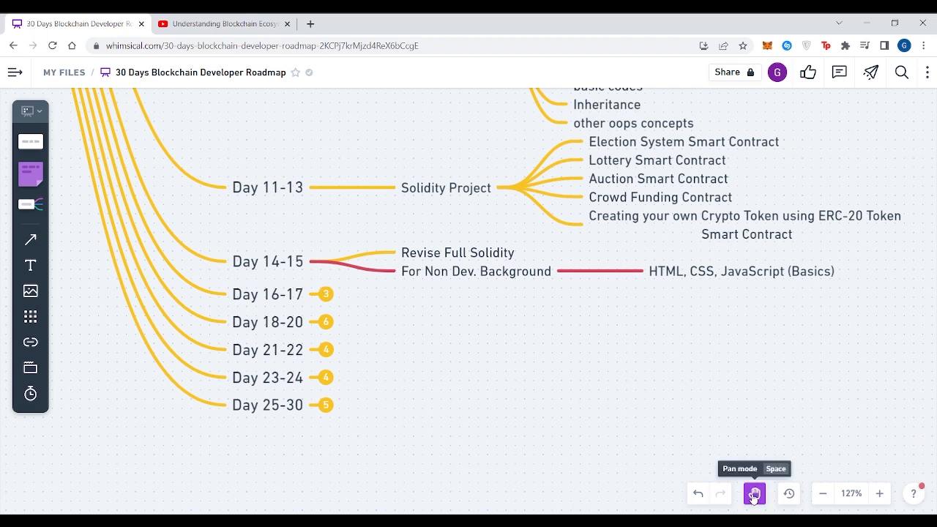
left_click(325, 293)
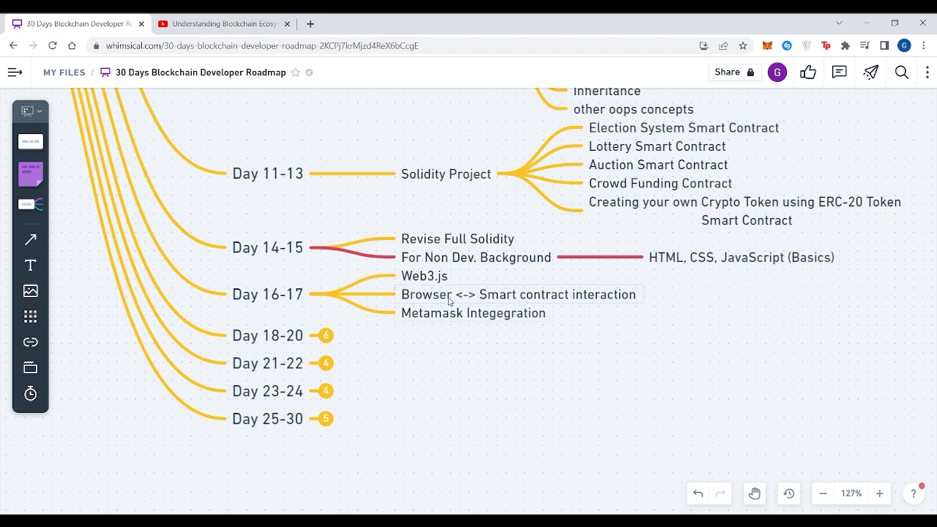
mouse_move(421, 302)
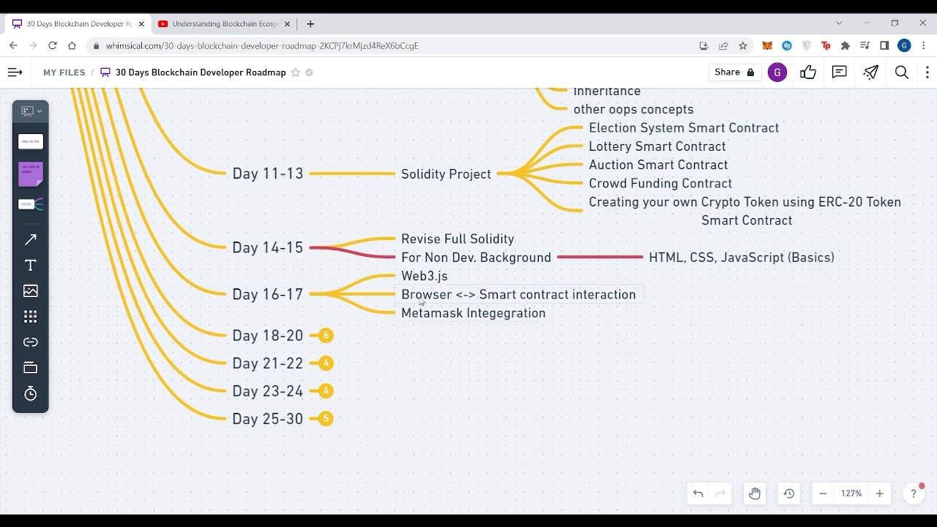
left_click(474, 313)
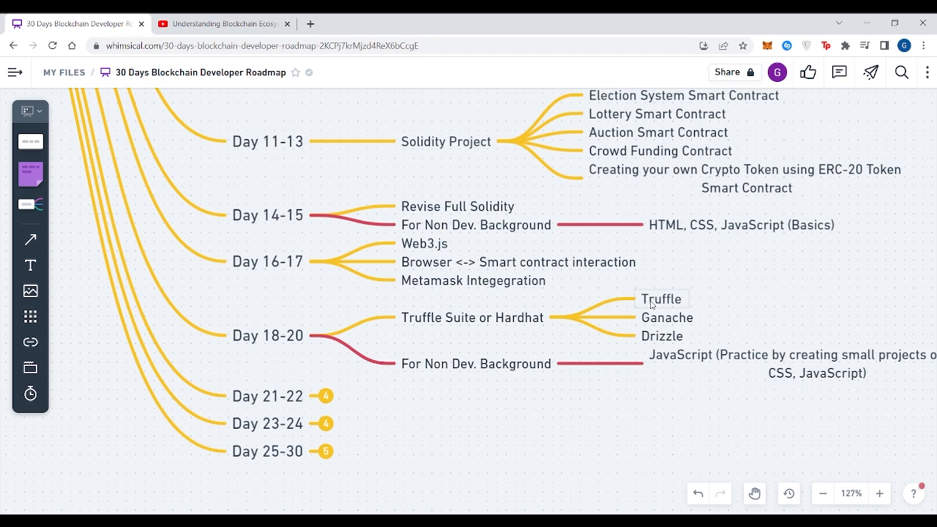
mouse_move(662, 318)
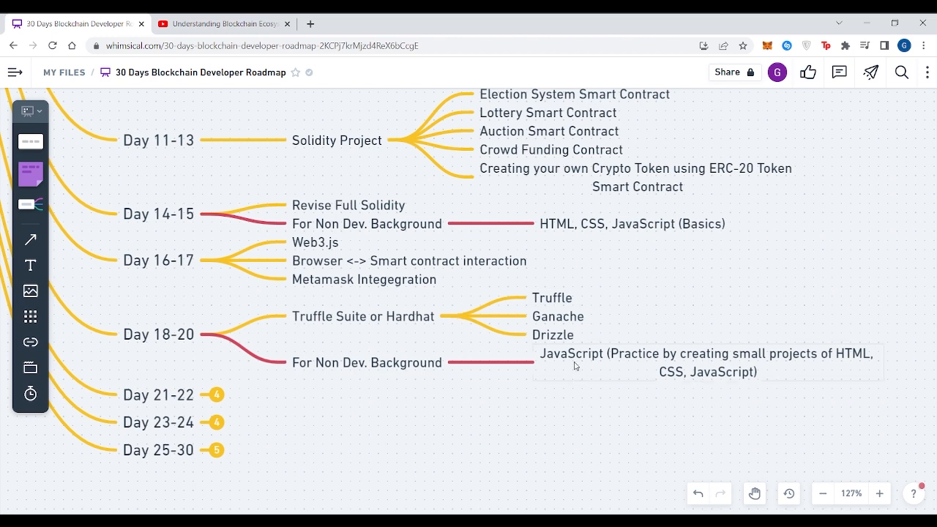
mouse_move(652, 370)
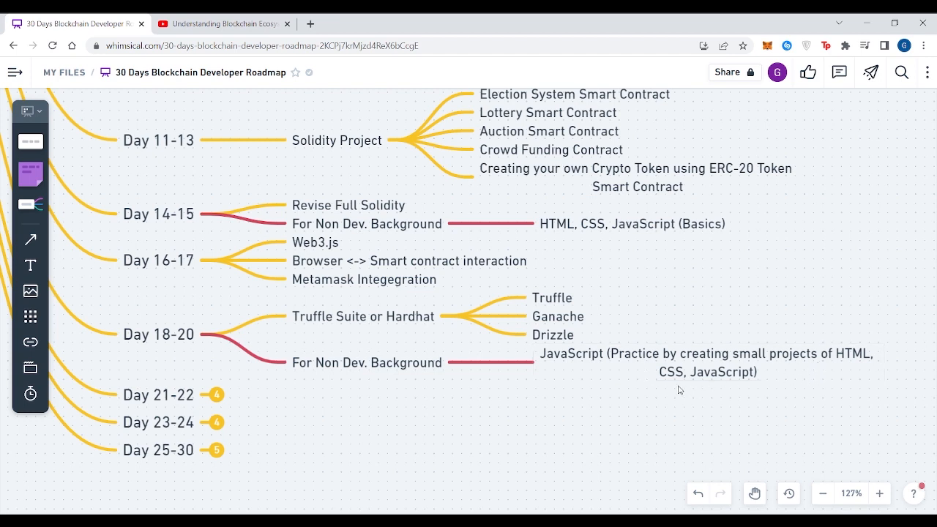
mouse_move(485, 410)
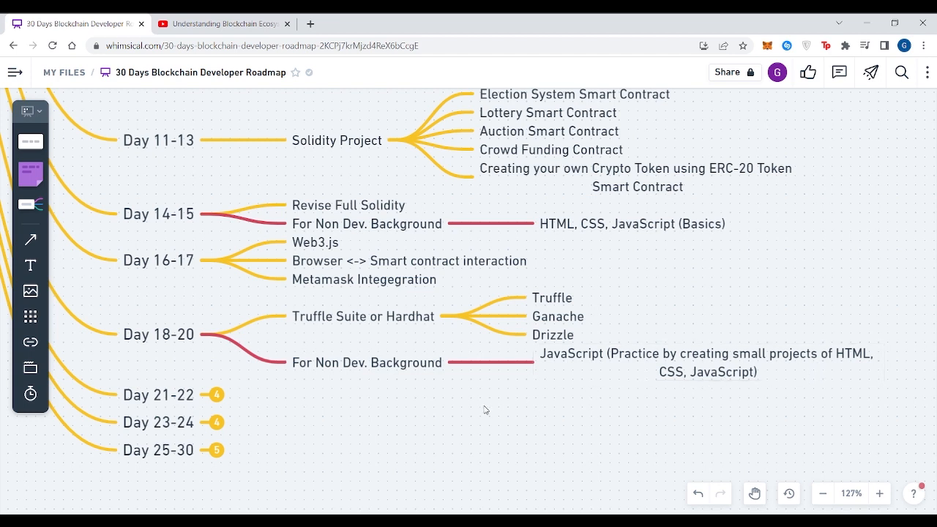
mouse_move(257, 411)
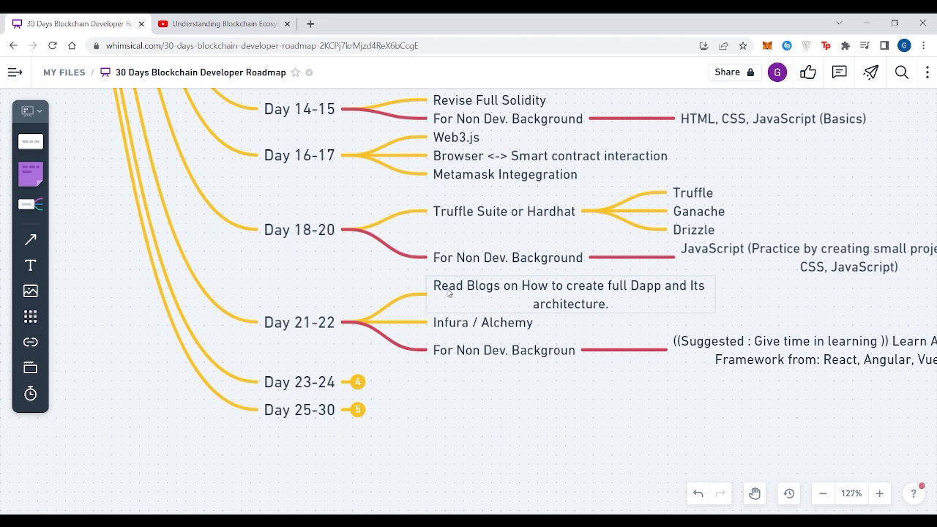
mouse_move(551, 298)
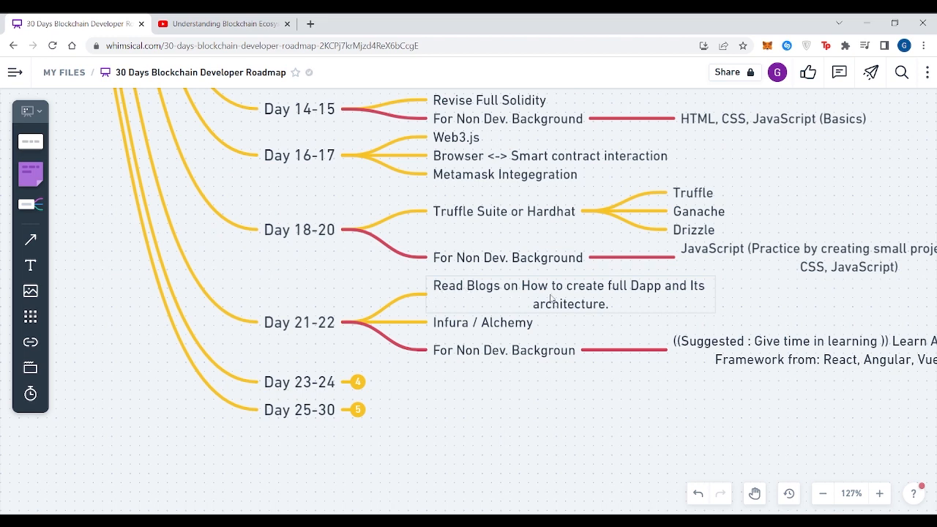
mouse_move(606, 300)
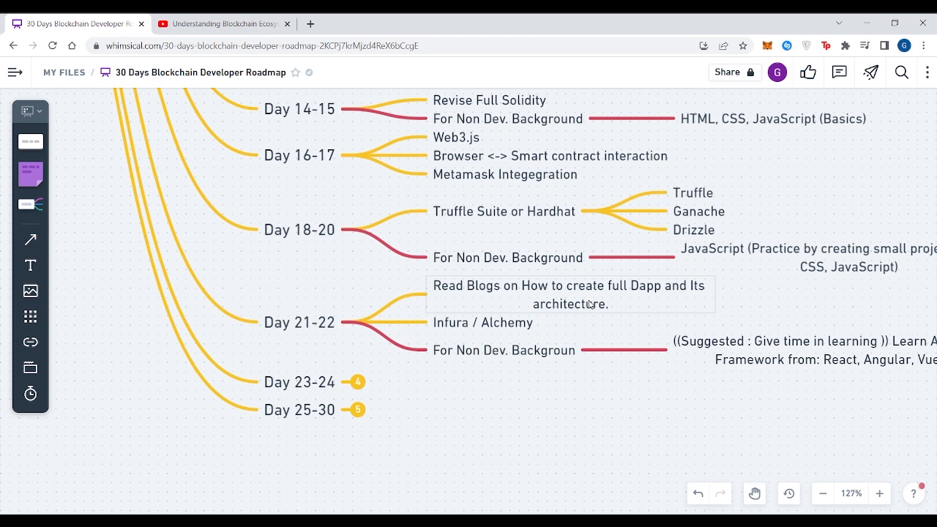
mouse_move(641, 298)
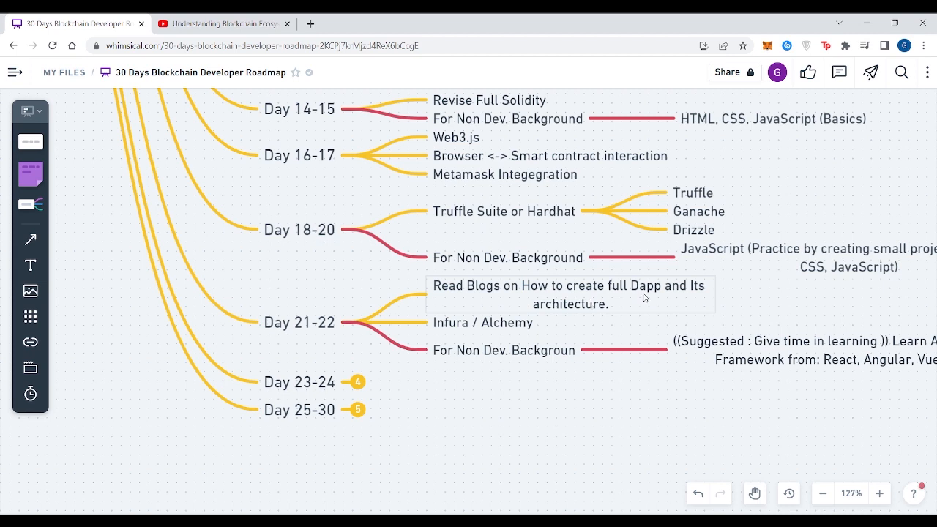
mouse_move(558, 311)
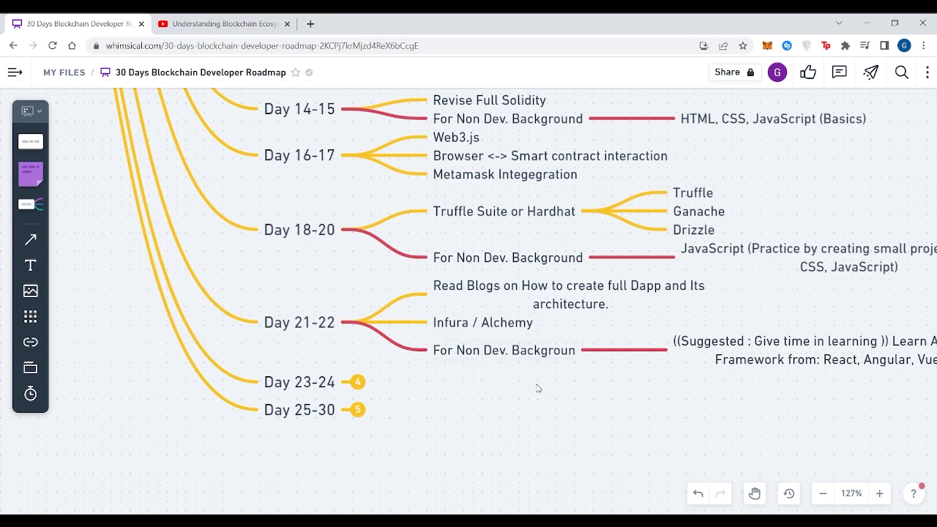
mouse_move(603, 384)
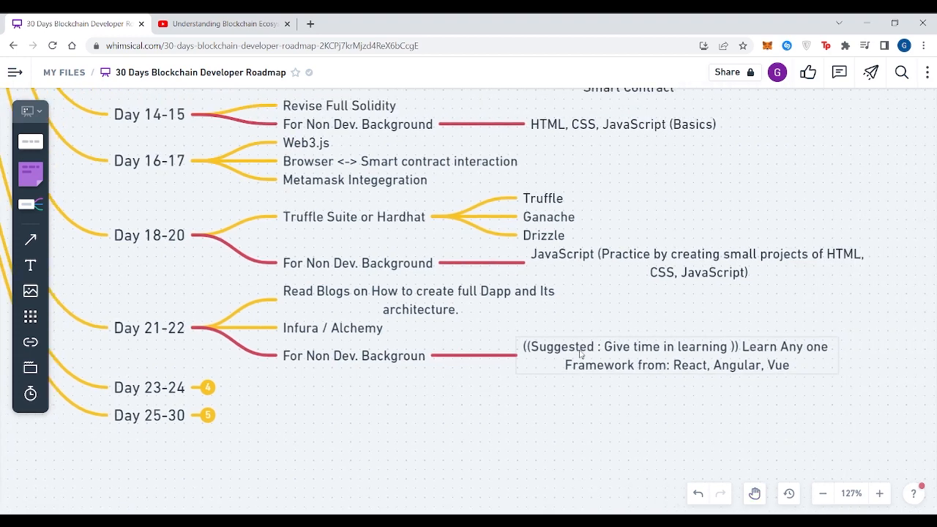
mouse_move(663, 347)
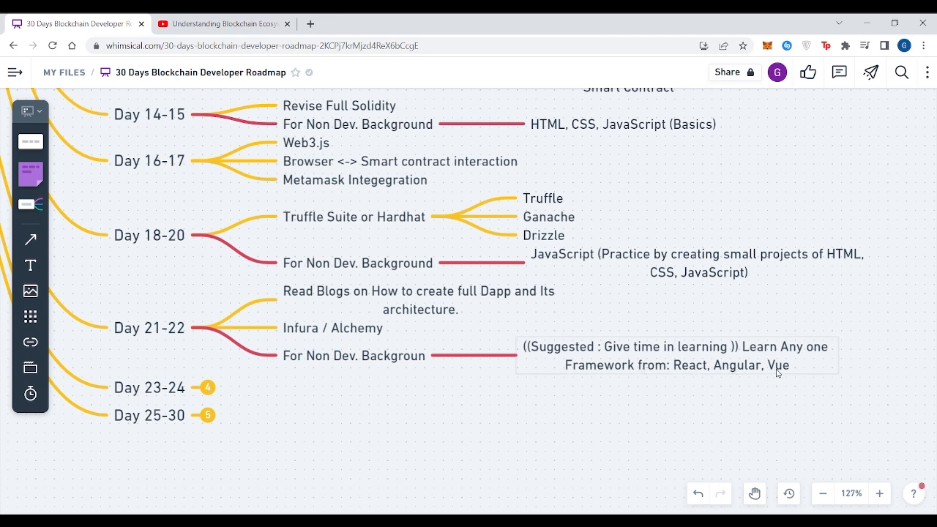
mouse_move(713, 367)
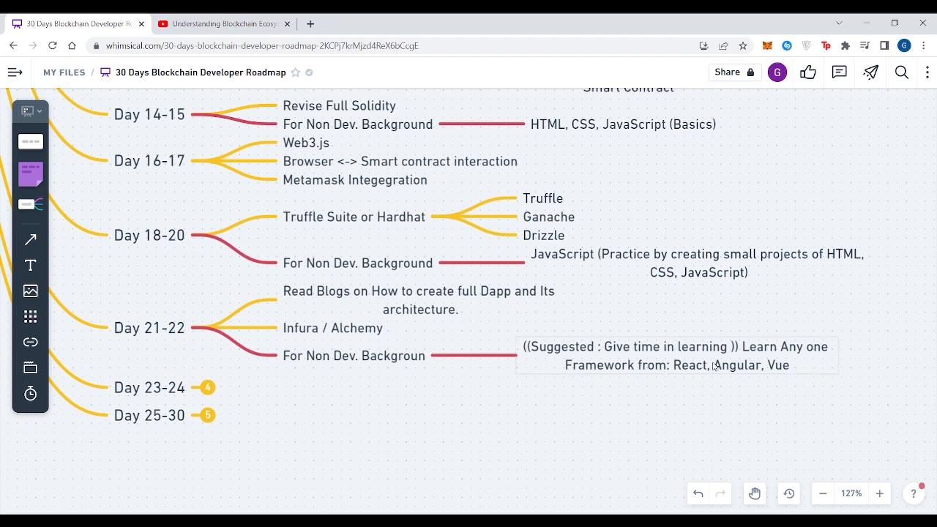
mouse_move(628, 375)
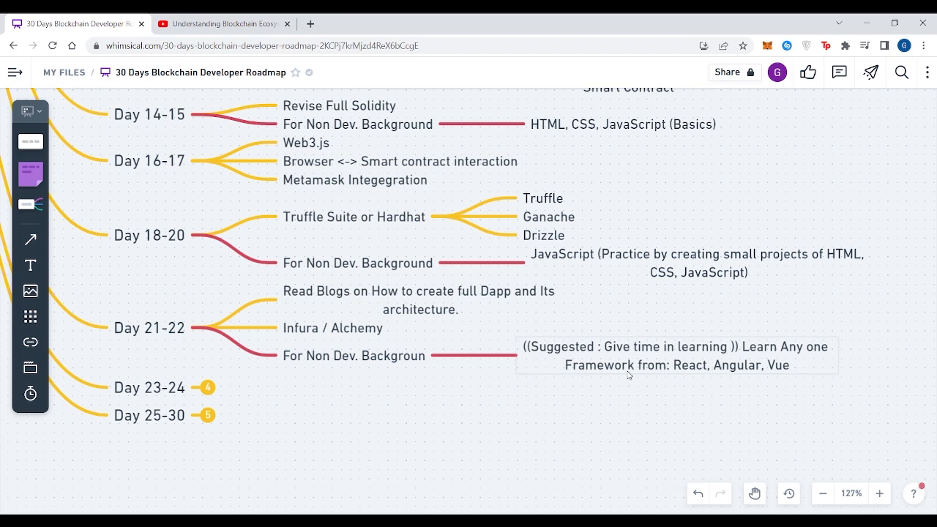
mouse_move(542, 381)
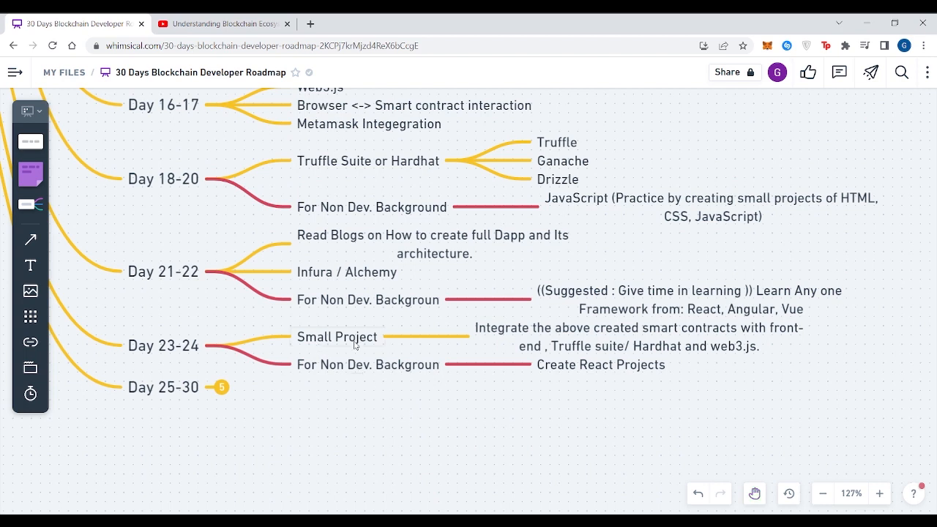
mouse_move(344, 235)
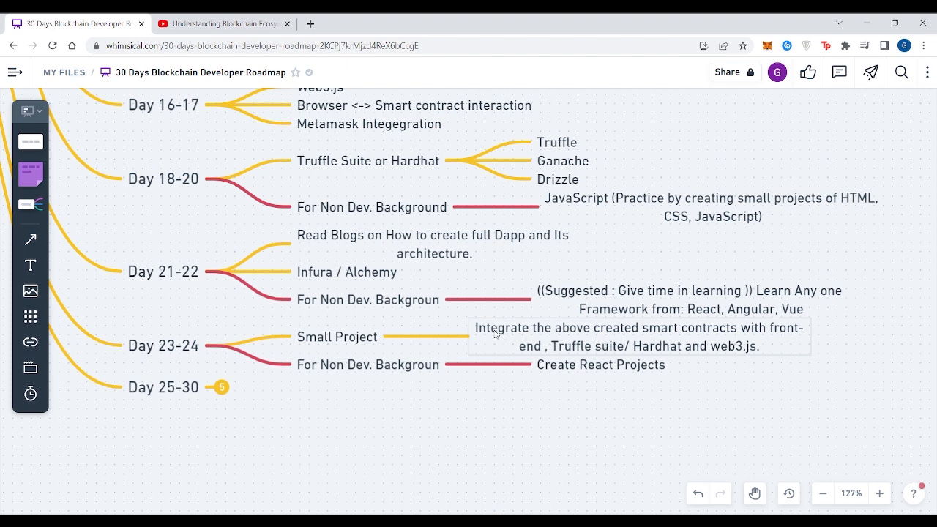
mouse_move(661, 342)
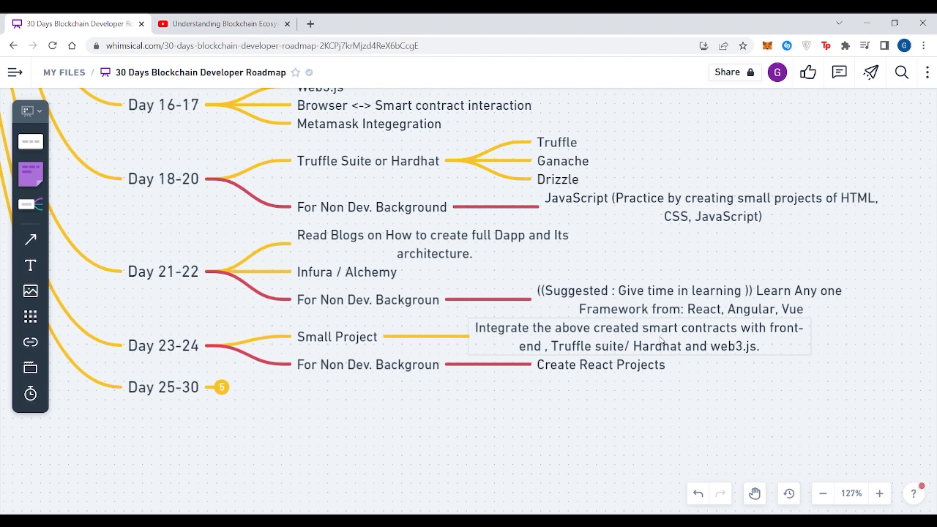
mouse_move(586, 350)
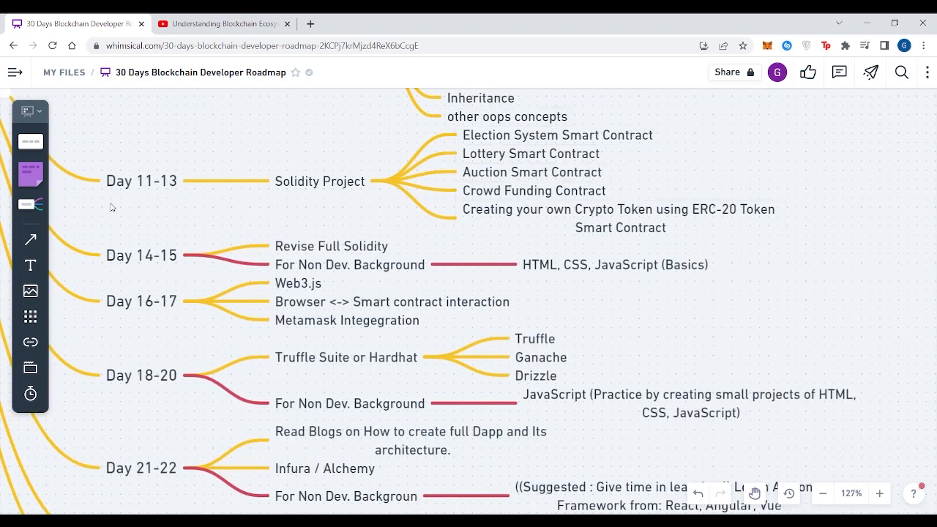
mouse_move(83, 180)
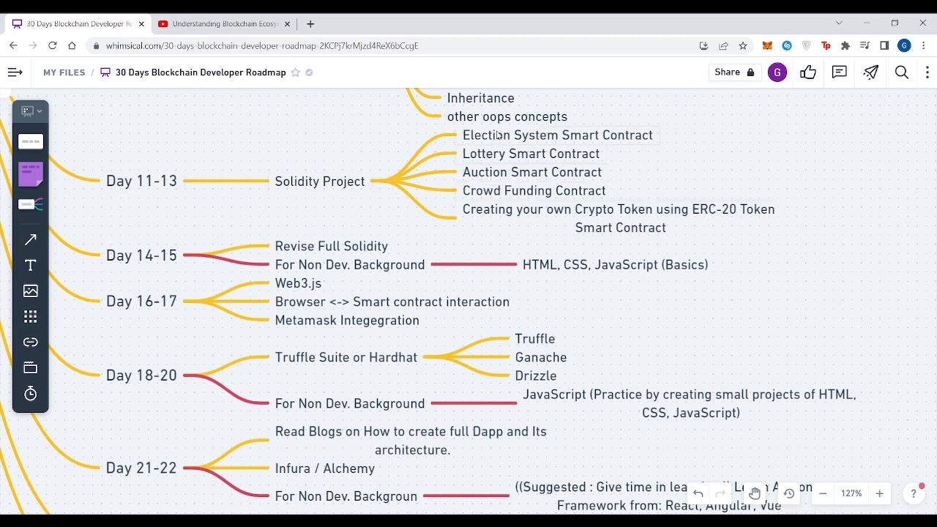
mouse_move(609, 322)
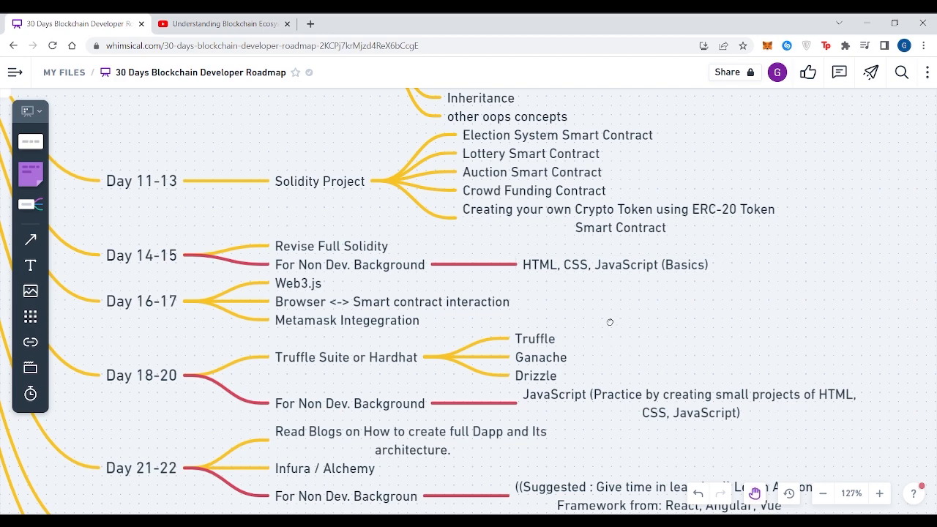
- Expand Day 25-30 to show Major Project for Resume and Portfolio
scroll("down", 3)
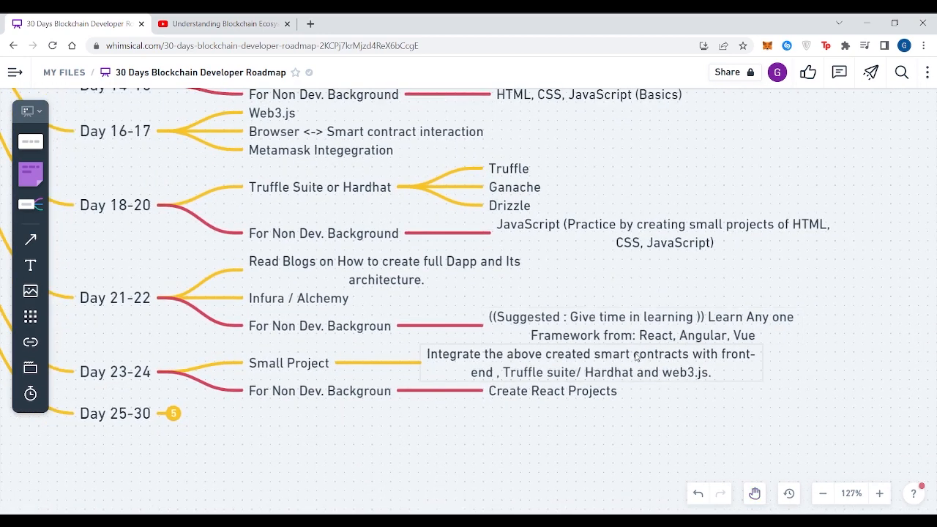
mouse_move(613, 364)
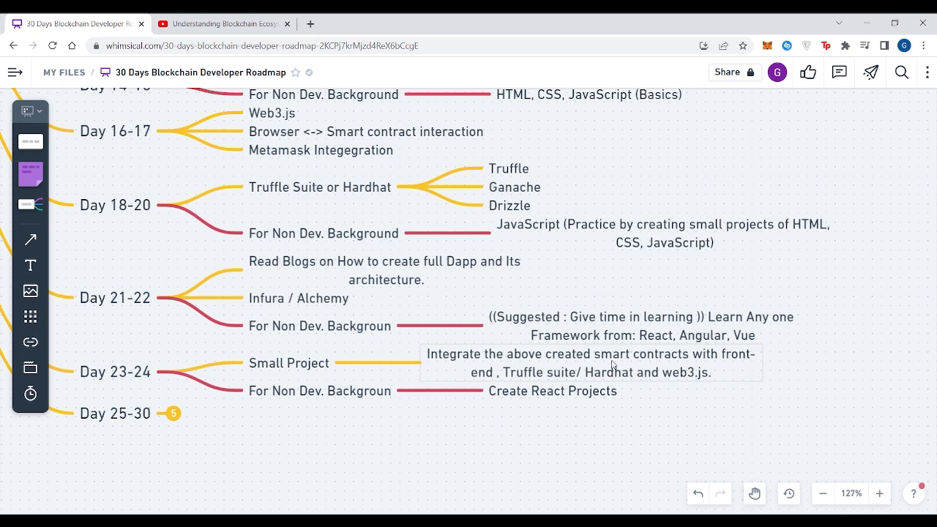
mouse_move(571, 379)
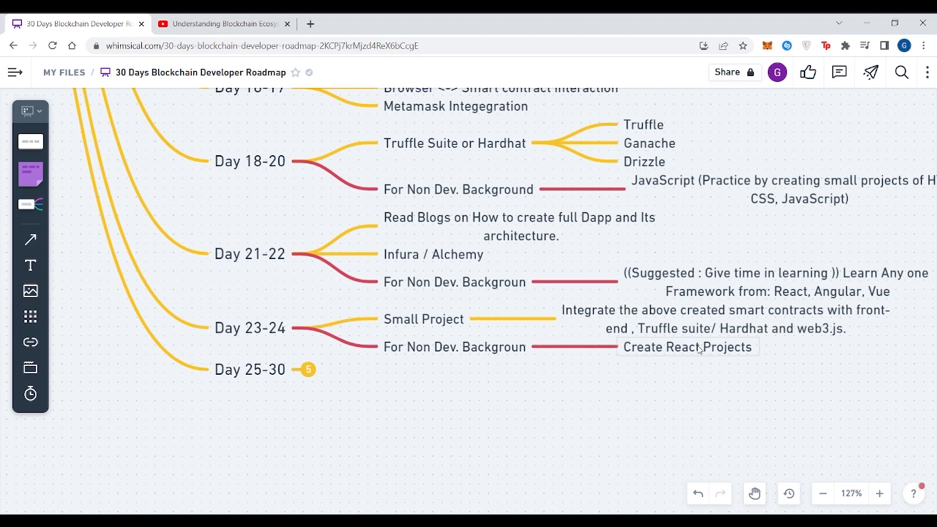
mouse_move(507, 342)
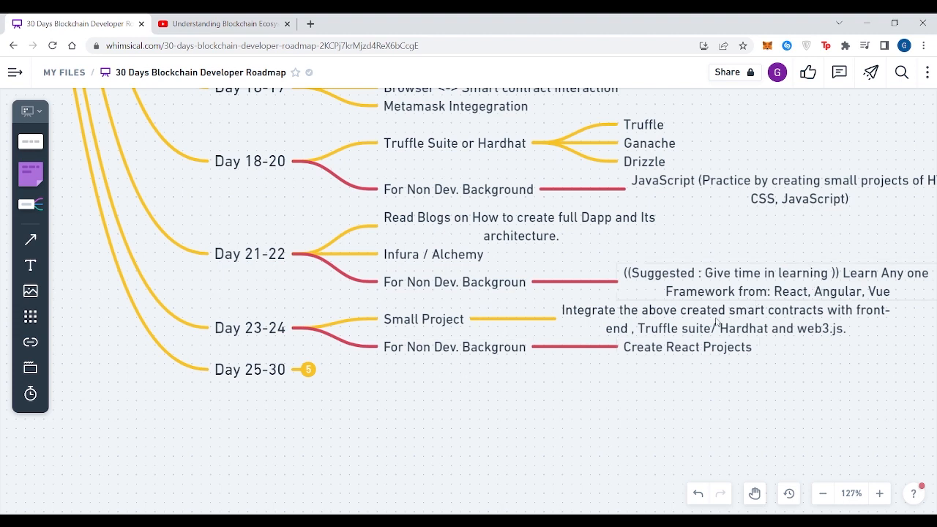
left_click(716, 319)
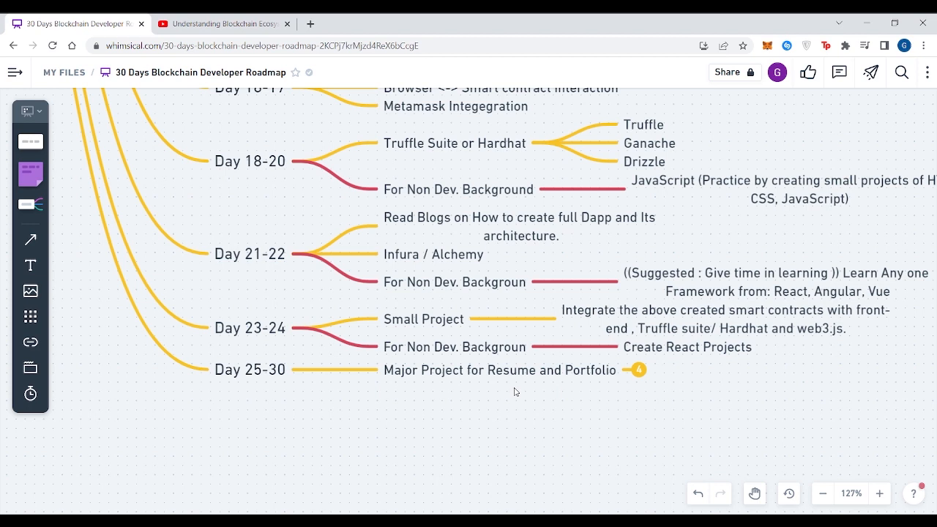
- Expand Major Project to list NFT Marketplace, Crypto Exchange, full-stack contract app and Decentralized Chat app
left_click(635, 369)
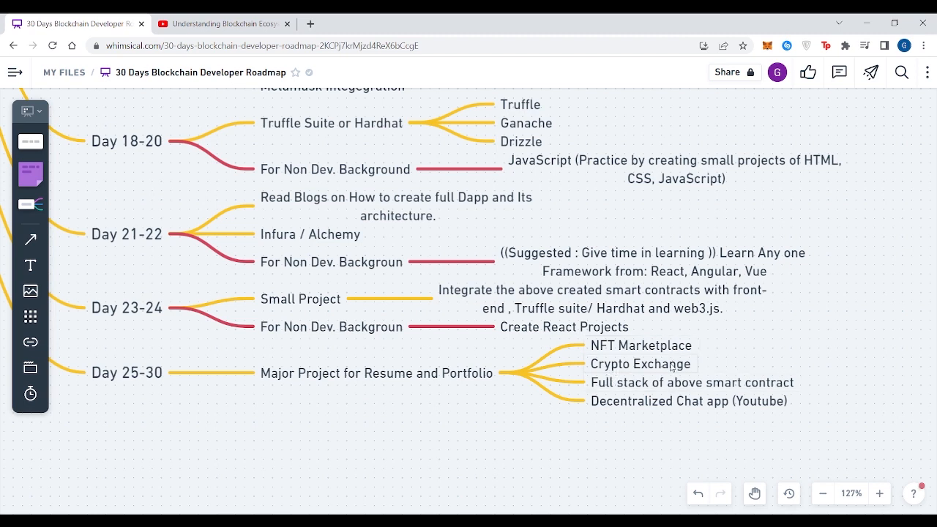
mouse_move(634, 387)
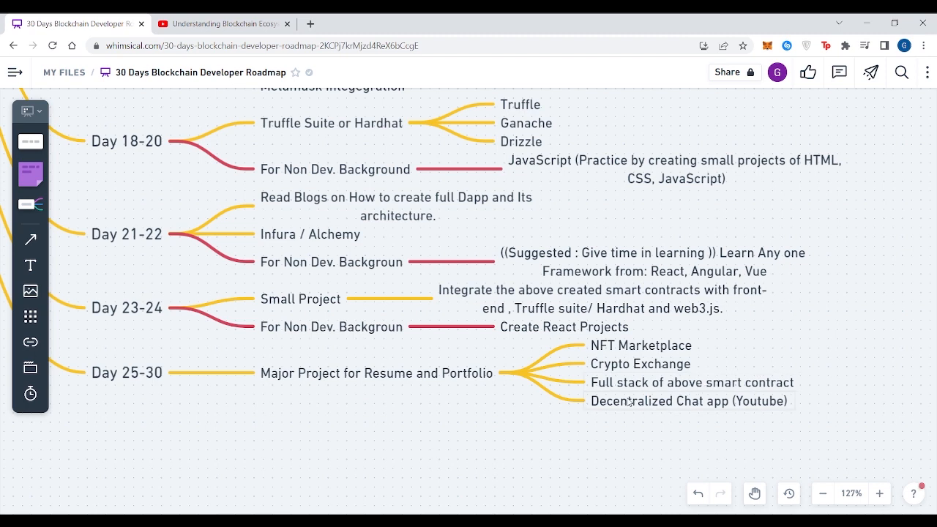
mouse_move(257, 399)
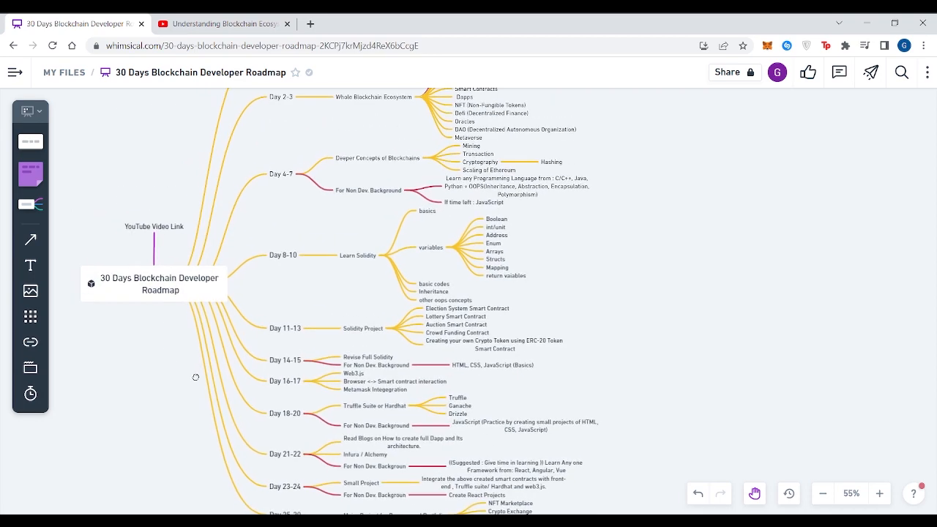
- Pan and zoom out until the whole roadmap from Day 1 to Day 25-30 fits on screen
left_click_drag(195, 377, 231, 463)
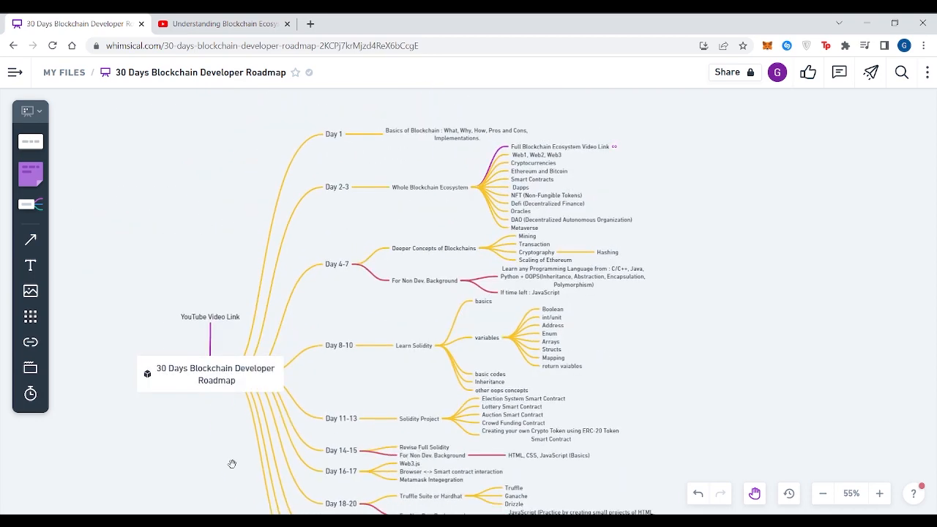
mouse_move(209, 435)
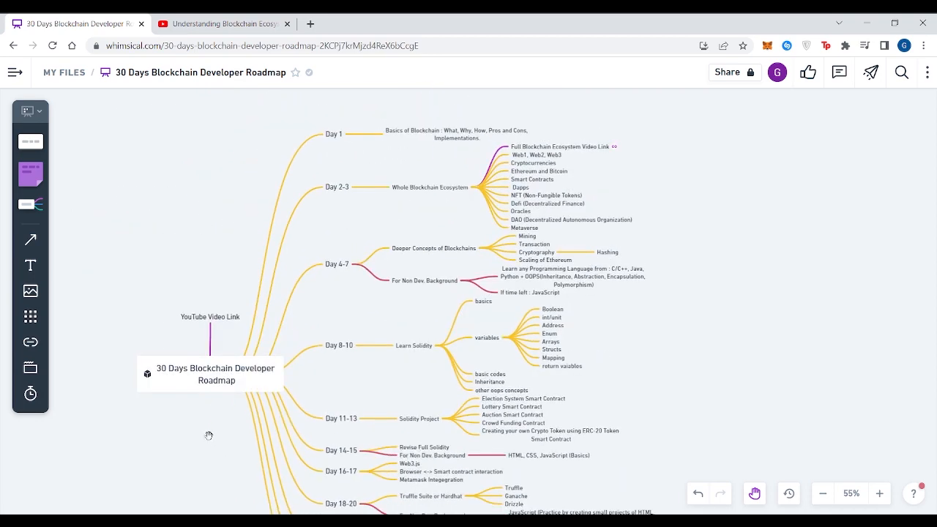
scroll("down", 3)
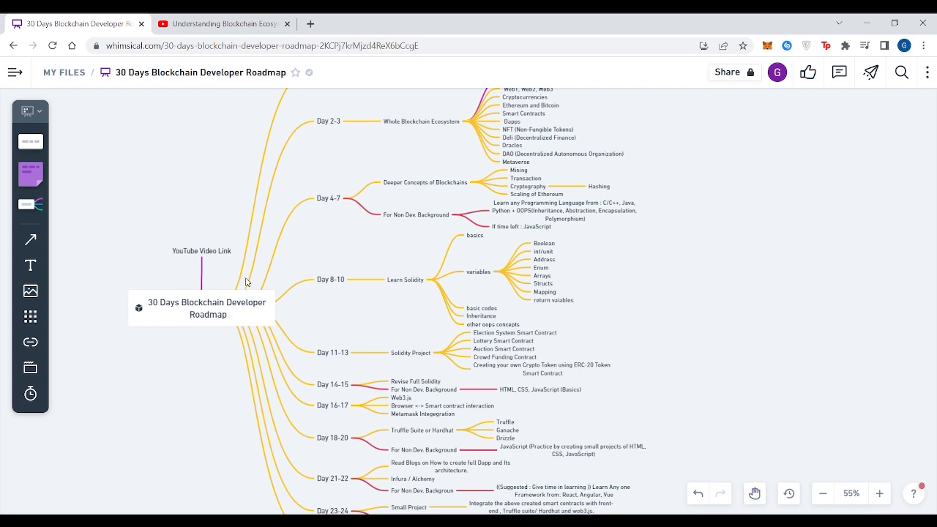
left_click(879, 493)
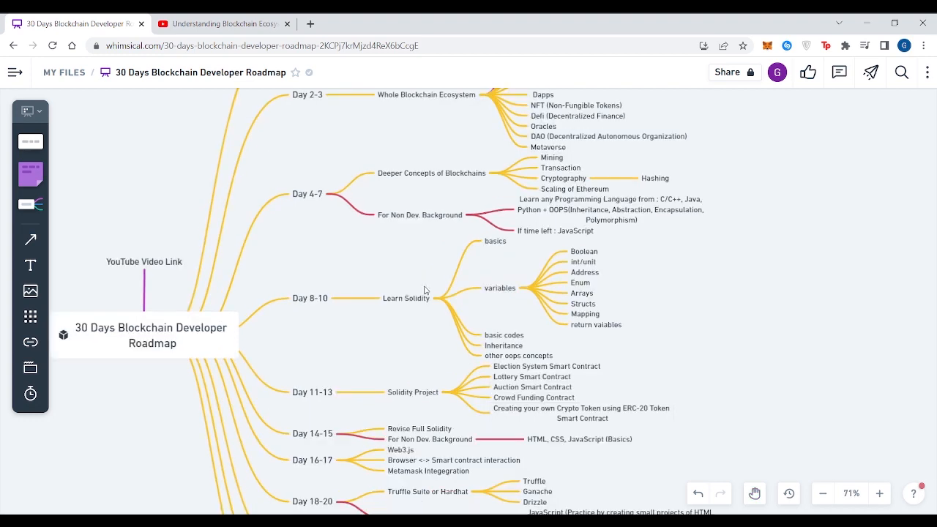
mouse_move(392, 297)
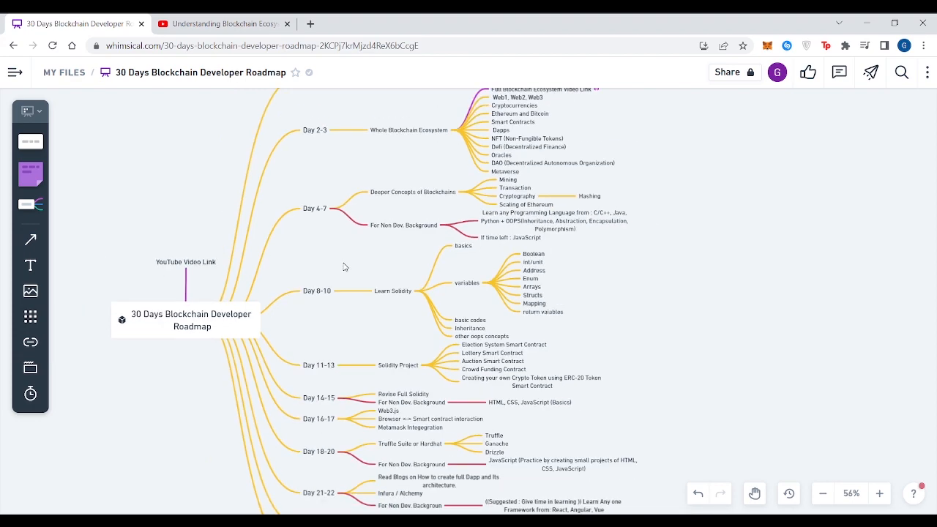
left_click(822, 492)
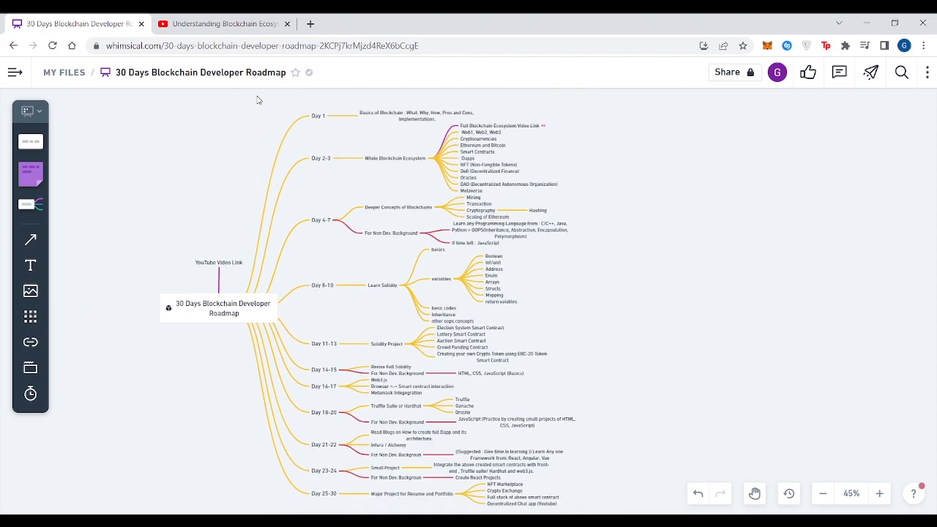